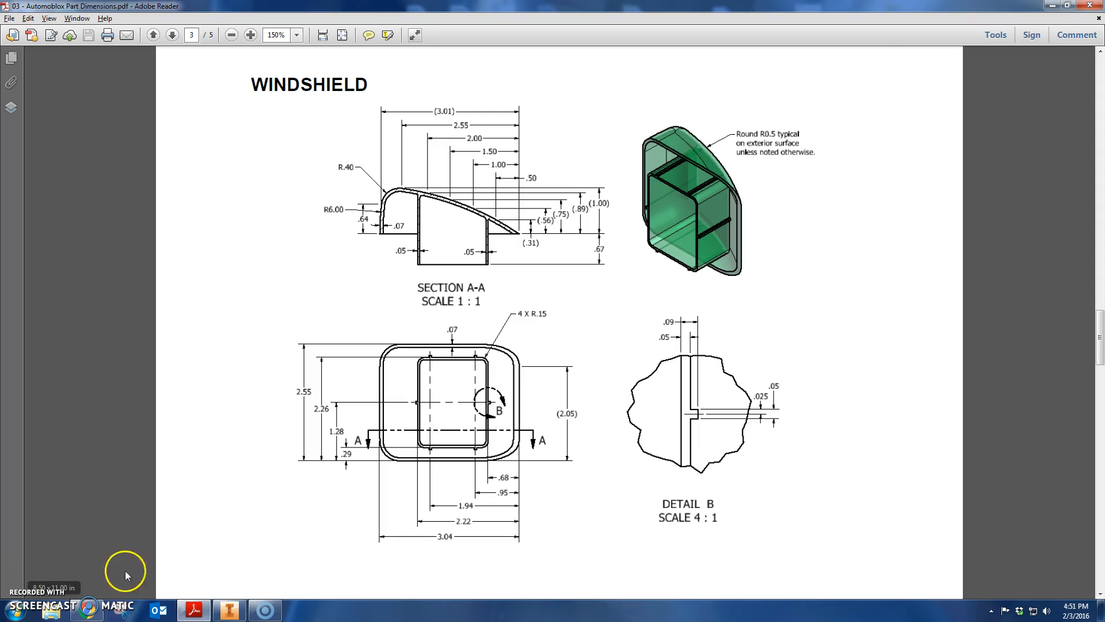
{"action": "mouse_move", "coordinate": [367, 590]}
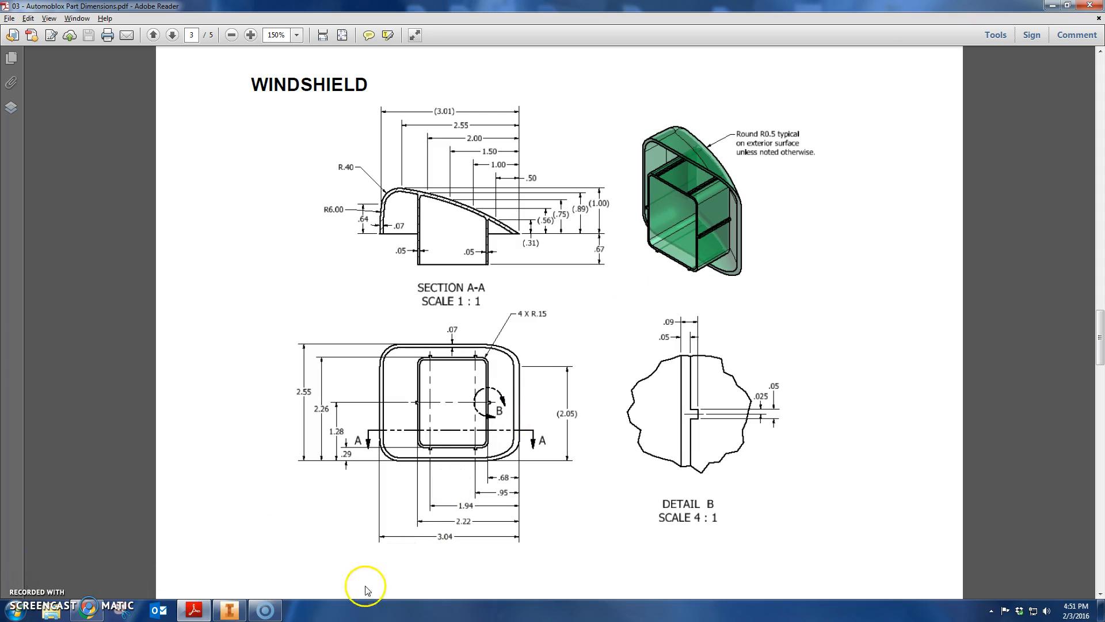
Step: Bring Inventor forward and start Sketch1 on an origin plane of the empty part
{"action": "left_click", "coordinate": [230, 610]}
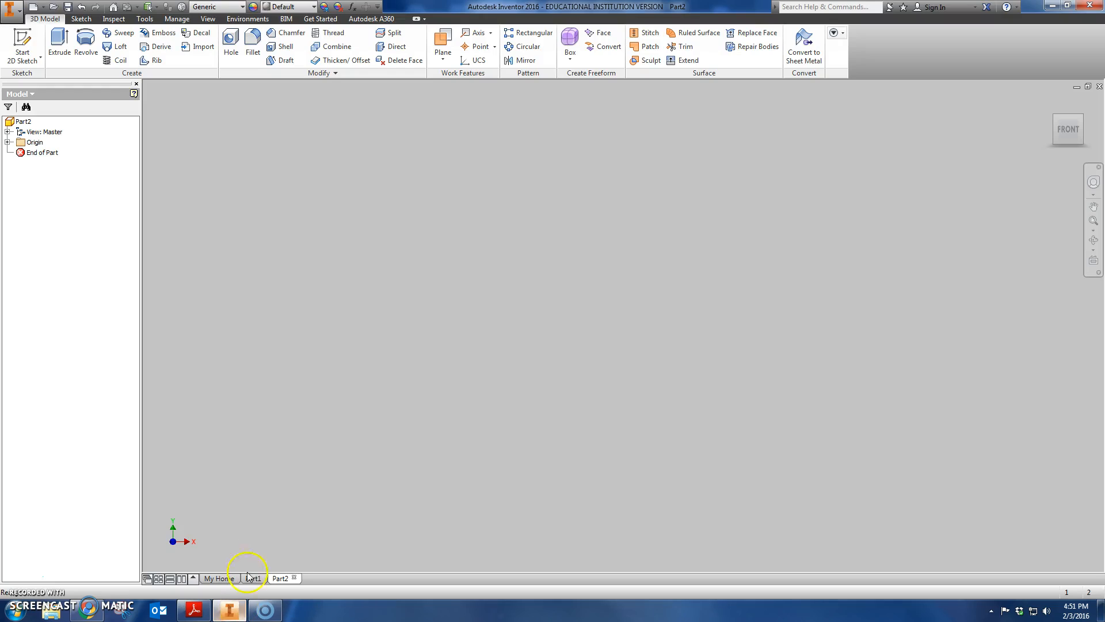
{"action": "left_click", "coordinate": [20, 42]}
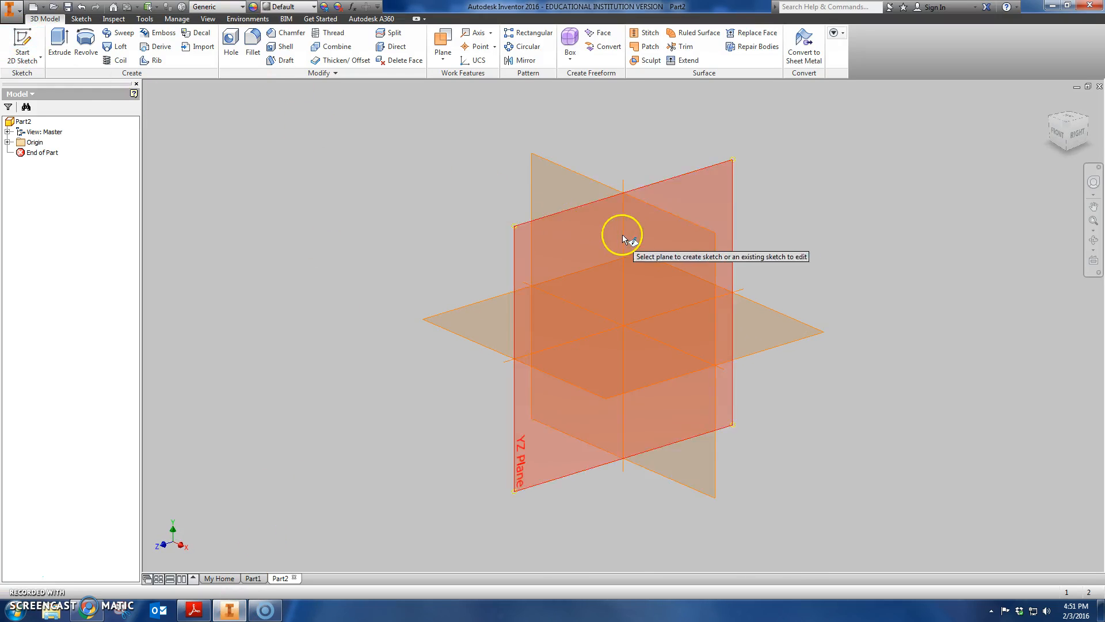
{"action": "left_click", "coordinate": [623, 236]}
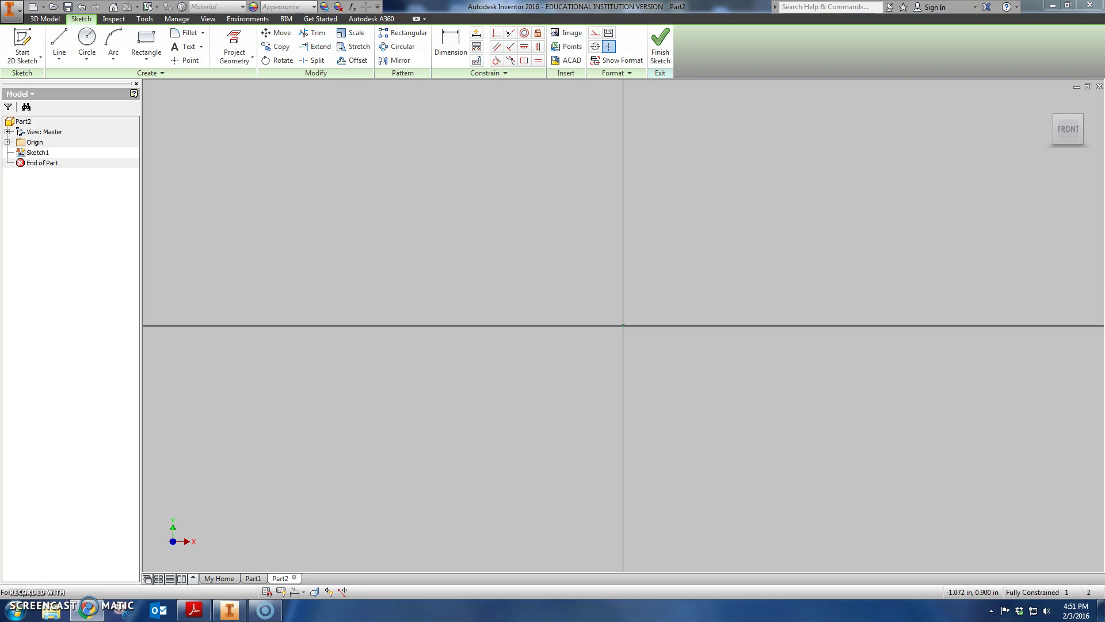
Step: Draw a horizontal line from the sketch origin with length 3
{"action": "left_click", "coordinate": [57, 42]}
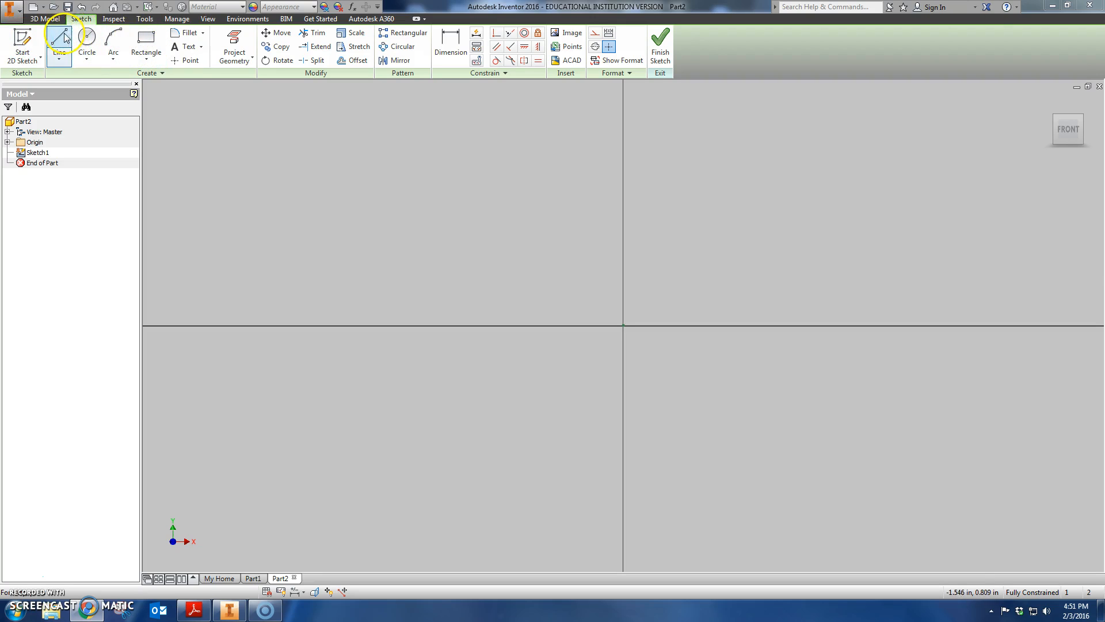
{"action": "left_click", "coordinate": [61, 41]}
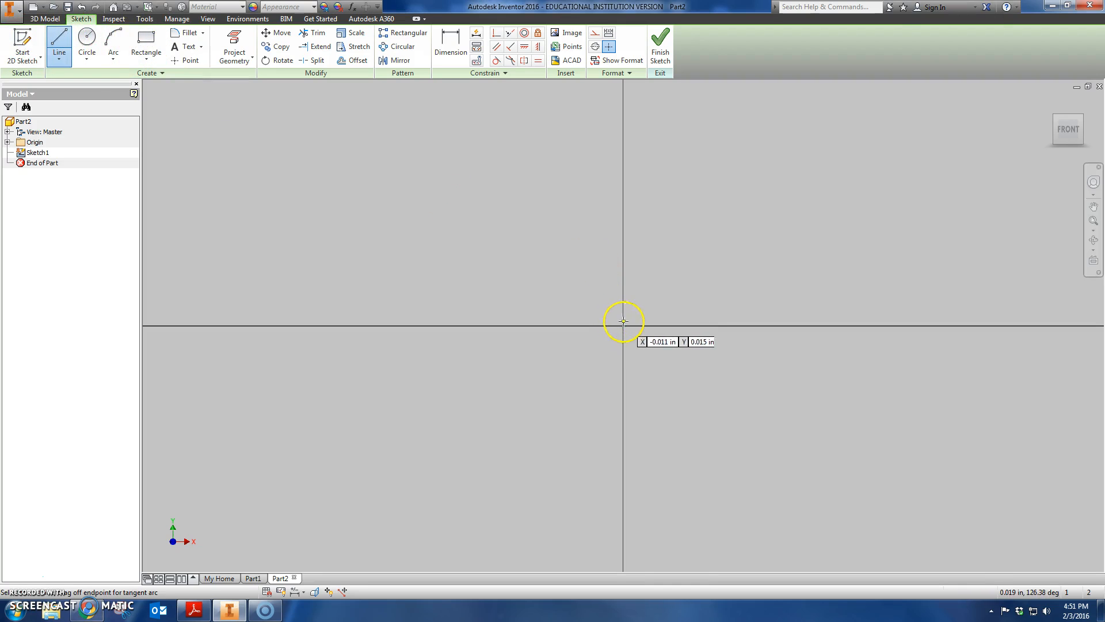
{"action": "mouse_move", "coordinate": [602, 316]}
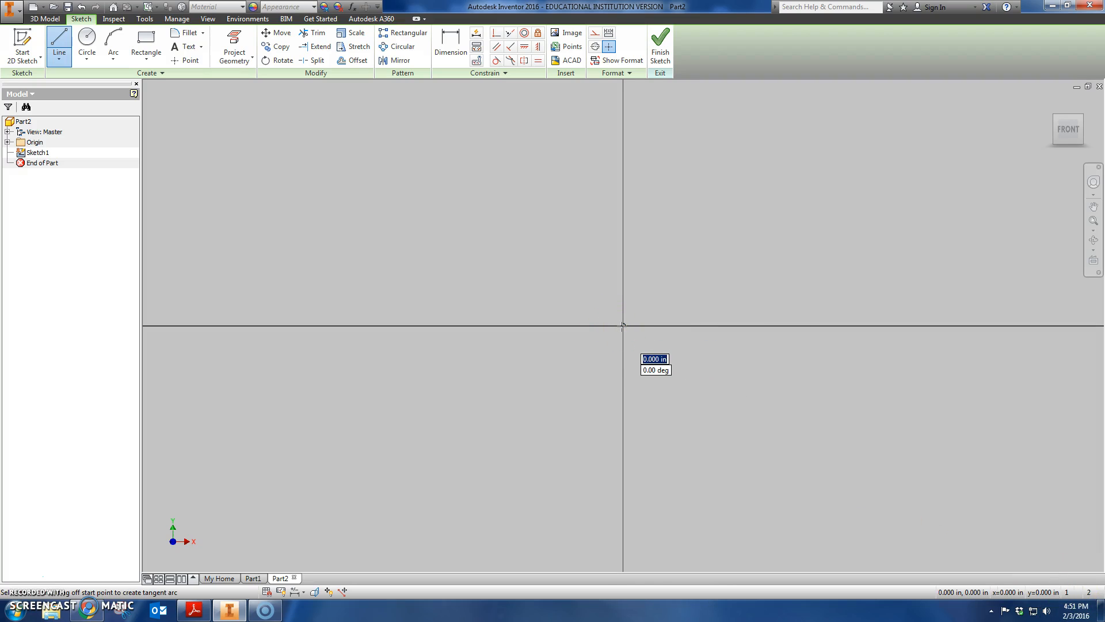
{"action": "left_click_drag", "start_coordinate": [622, 326], "coordinate": [883, 325]}
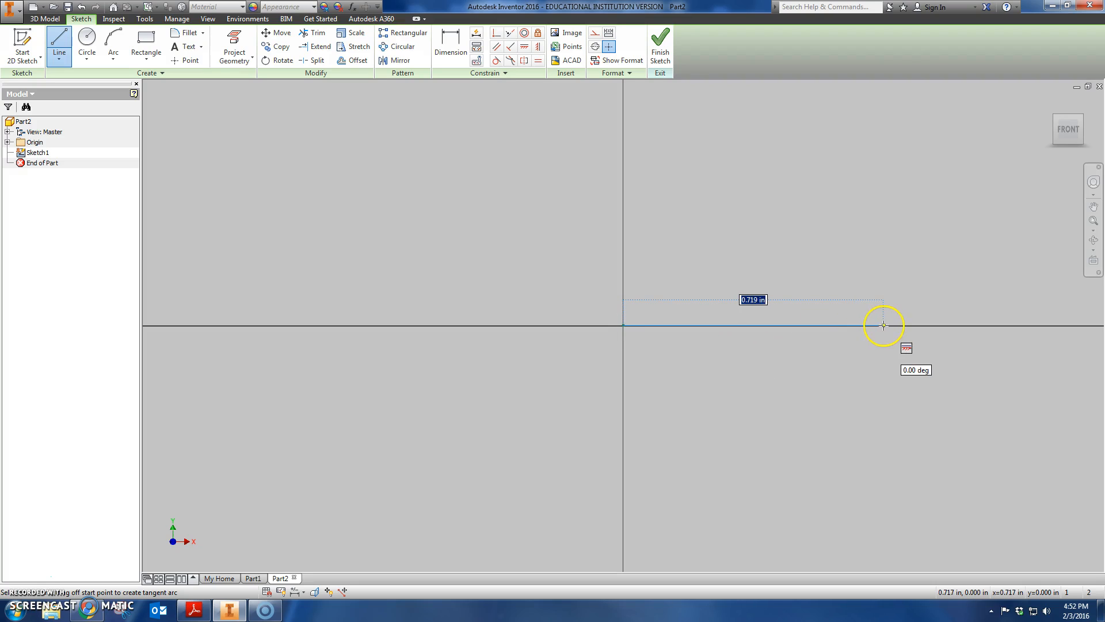
{"action": "type", "text": "3.040"}
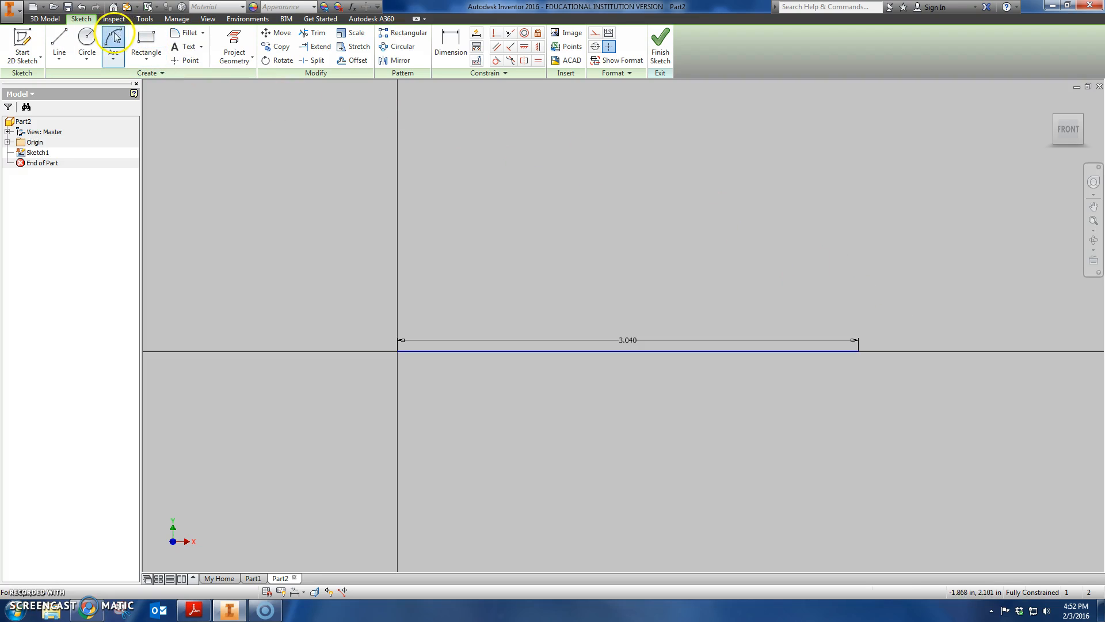
Step: Draw an arc rising upward from the base line's left end
{"action": "left_click", "coordinate": [111, 45]}
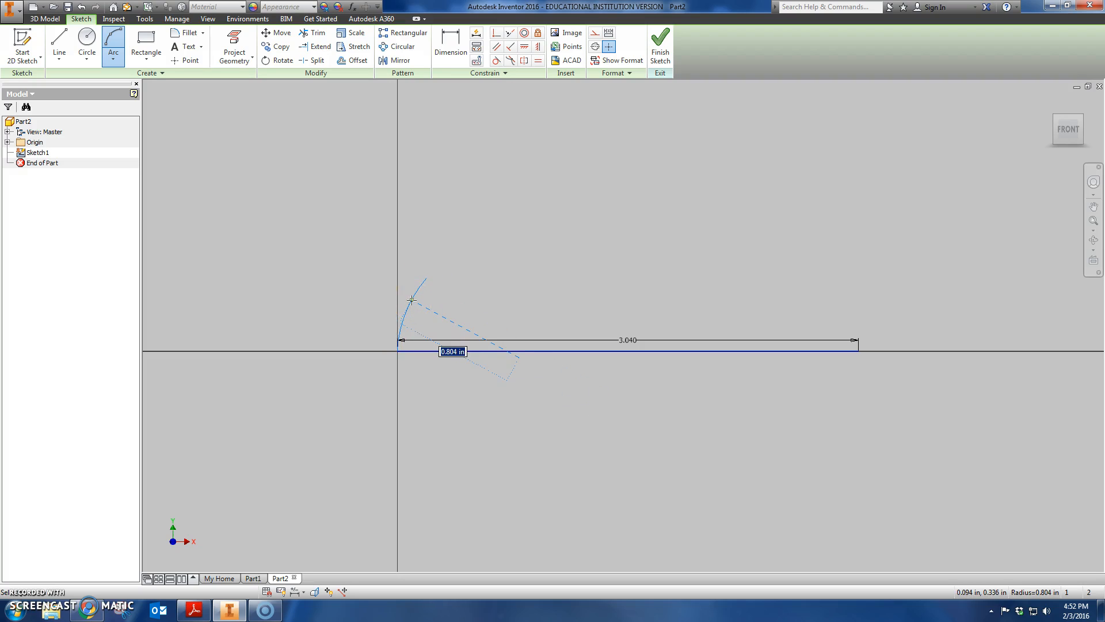
{"action": "right_click", "coordinate": [413, 300]}
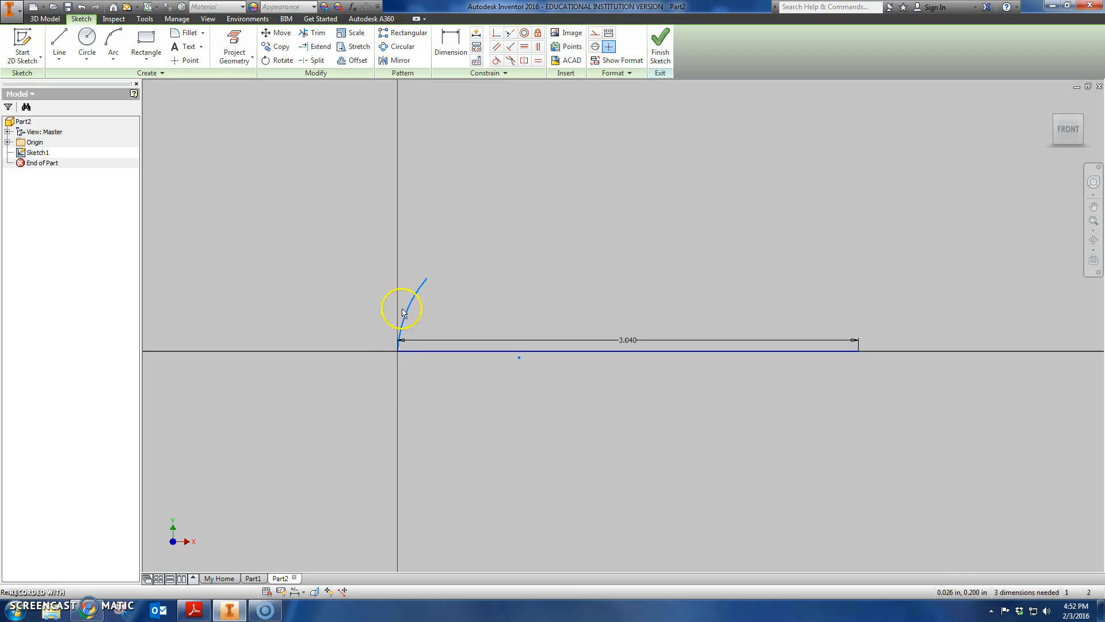
{"action": "mouse_move", "coordinate": [901, 544]}
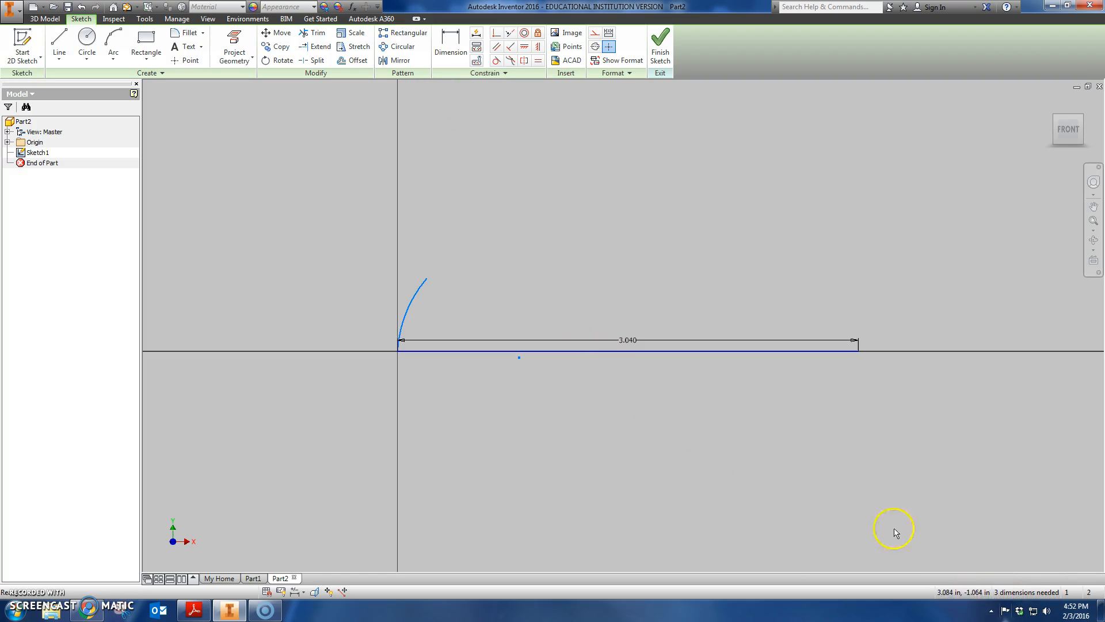
Step: Dimension the arc with 0.640 height, 6.000 radius and 3.010 horizontal span
{"action": "left_click", "coordinate": [451, 49]}
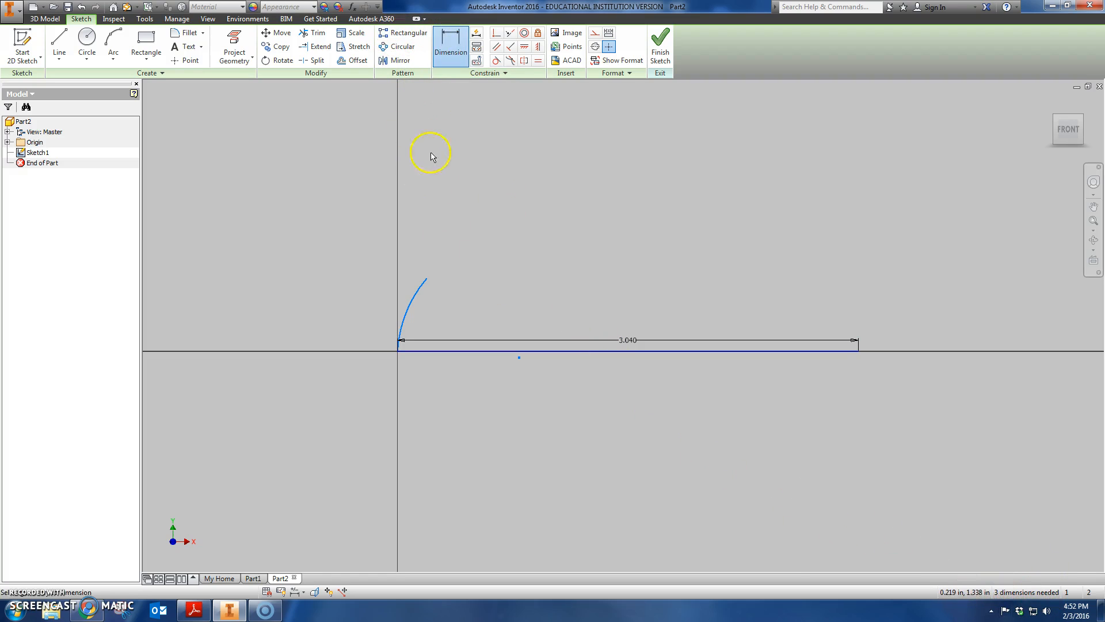
{"action": "mouse_move", "coordinate": [428, 282]}
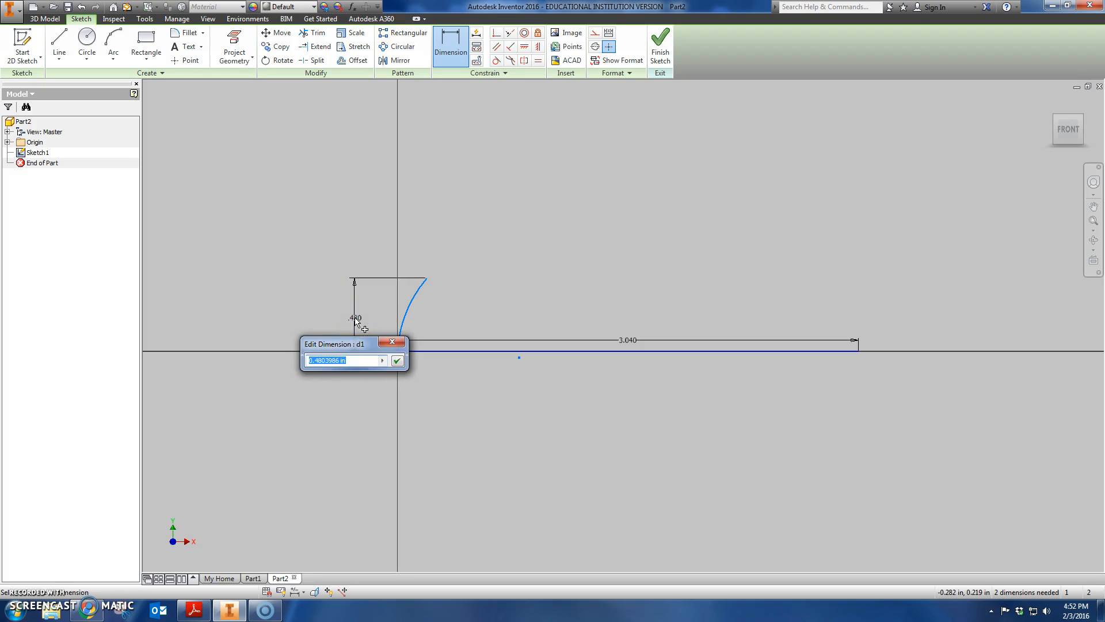
{"action": "type", "text": ".640"}
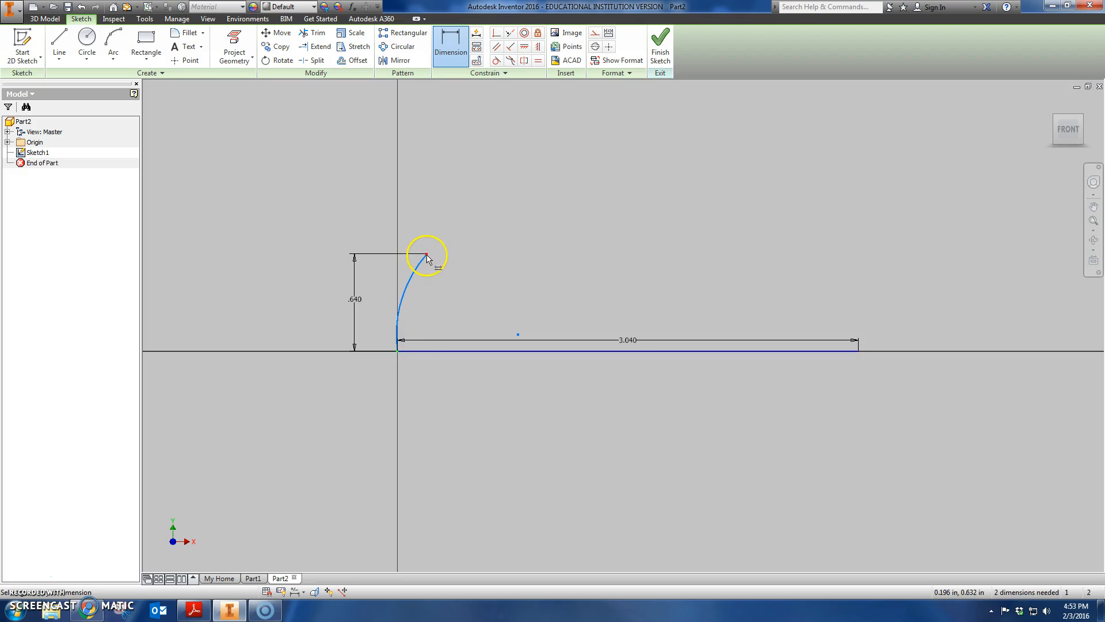
{"action": "left_click", "coordinate": [426, 257]}
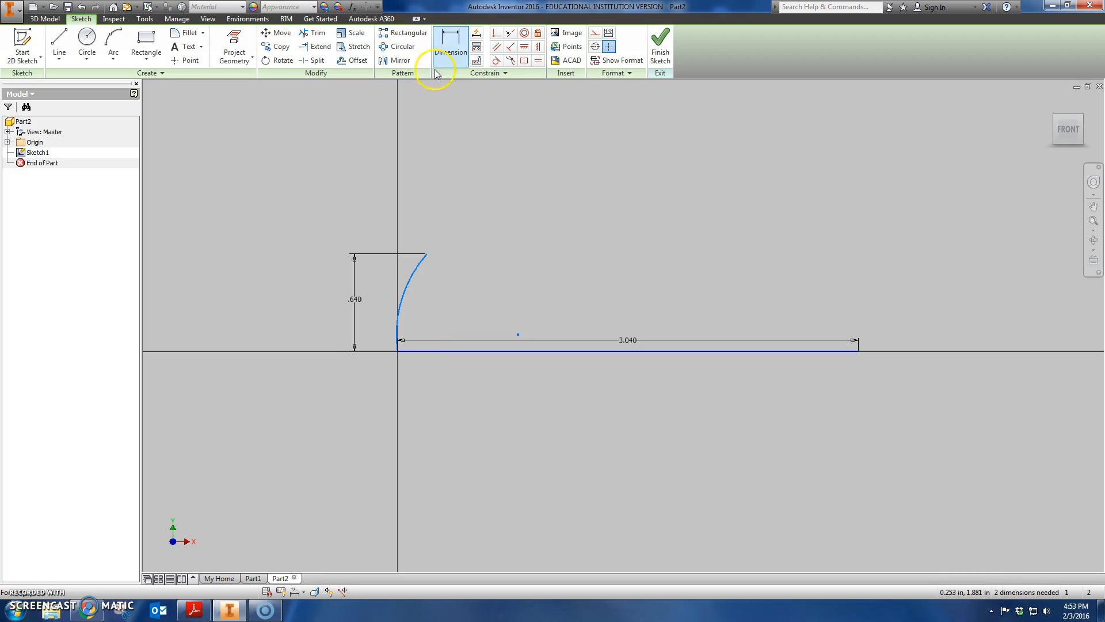
{"action": "left_click", "coordinate": [451, 38]}
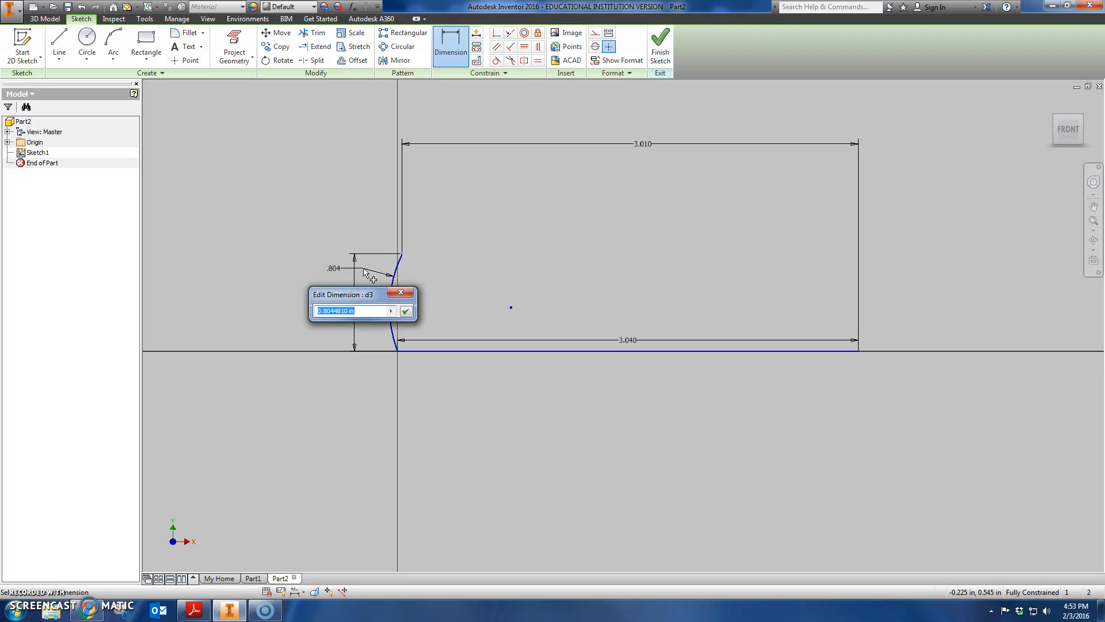
{"action": "type", "text": "6"}
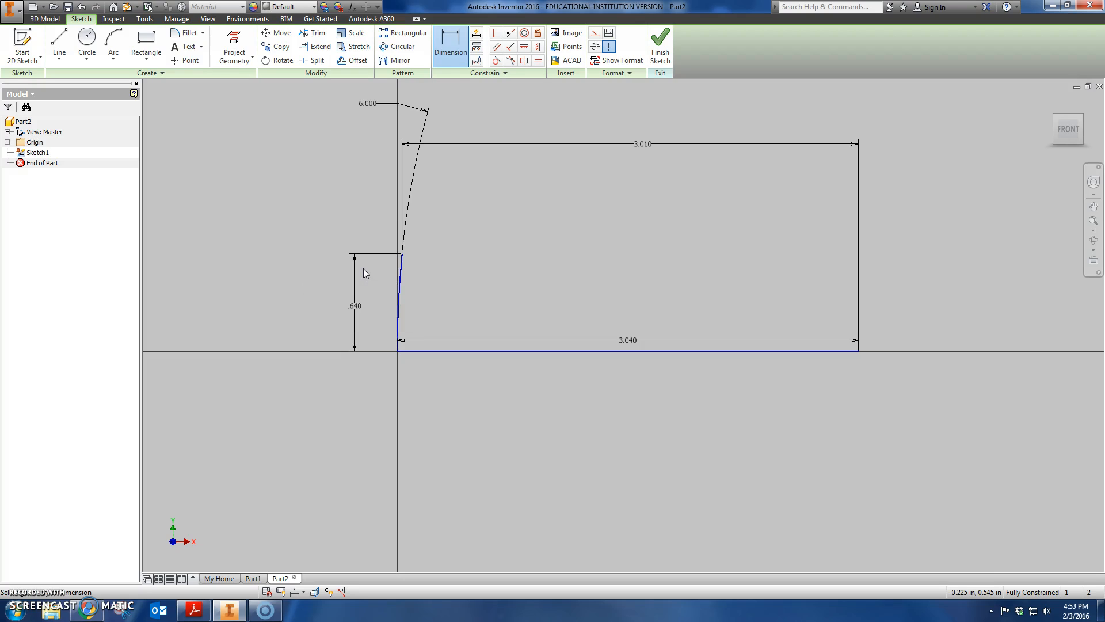
{"action": "mouse_move", "coordinate": [401, 256]}
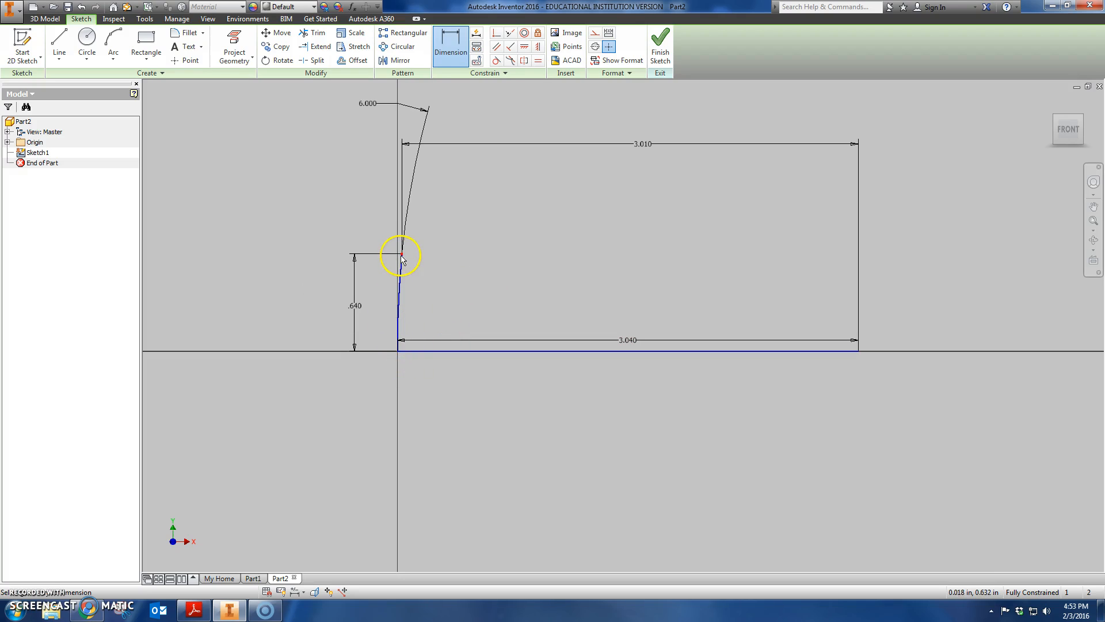
{"action": "mouse_move", "coordinate": [499, 260]}
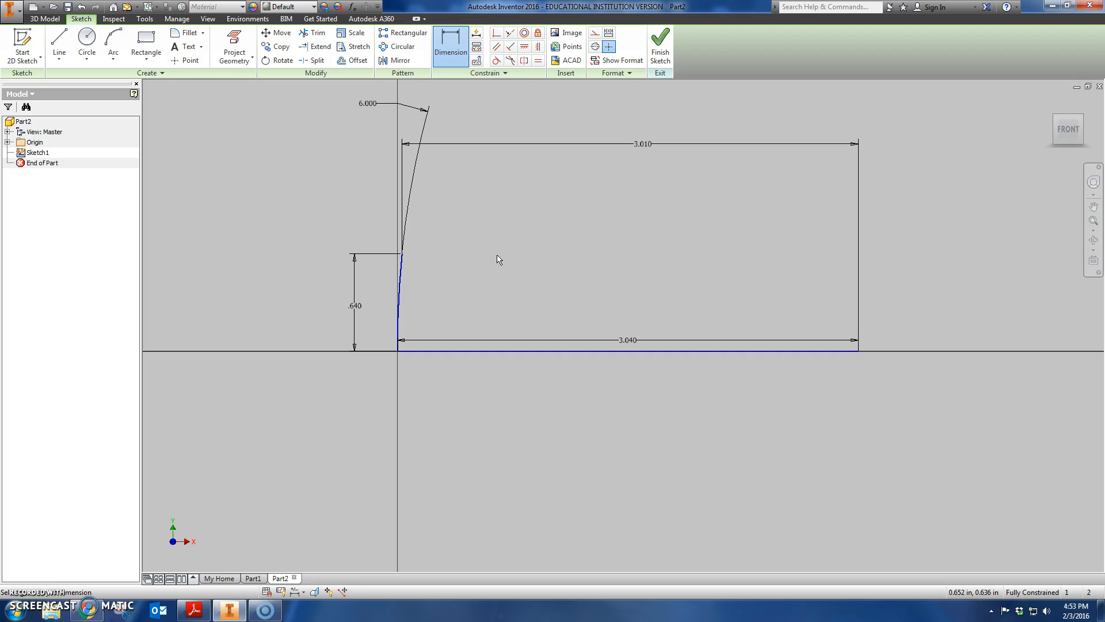
{"action": "right_click", "coordinate": [499, 259]}
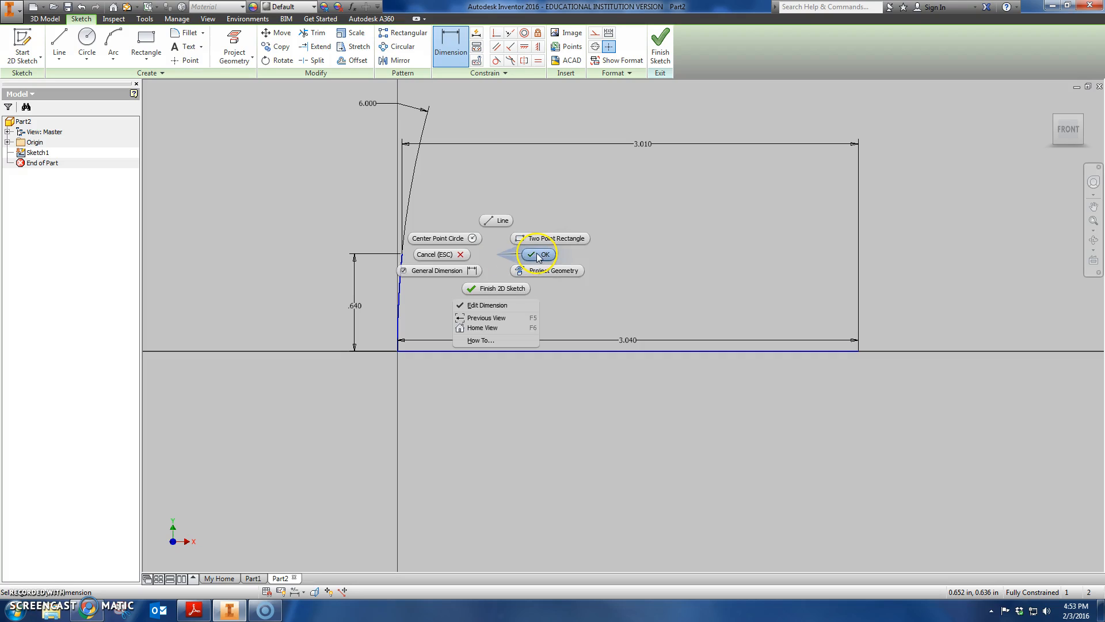
{"action": "left_click", "coordinate": [539, 254]}
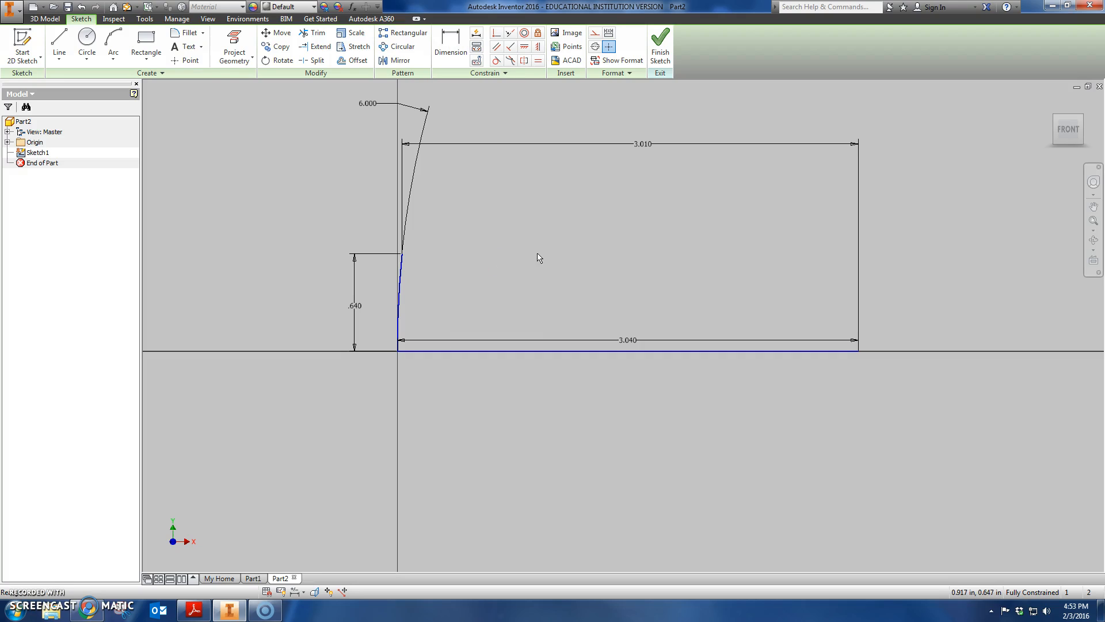
Step: Draw the sloping top arc rising from the base line's far end
{"action": "left_click", "coordinate": [112, 41]}
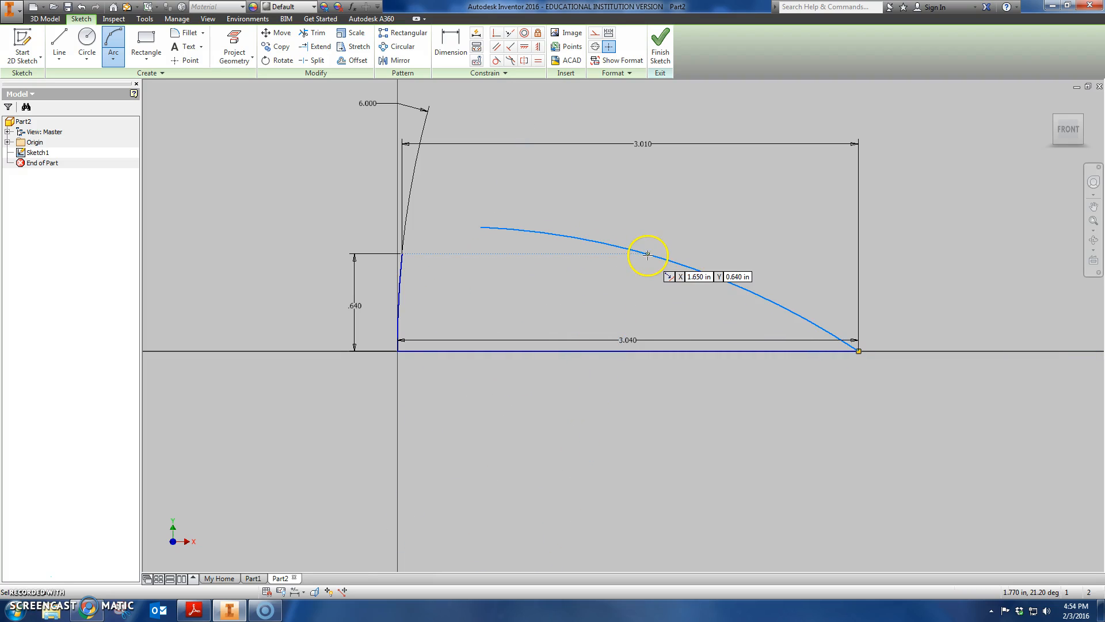
{"action": "right_click", "coordinate": [648, 254]}
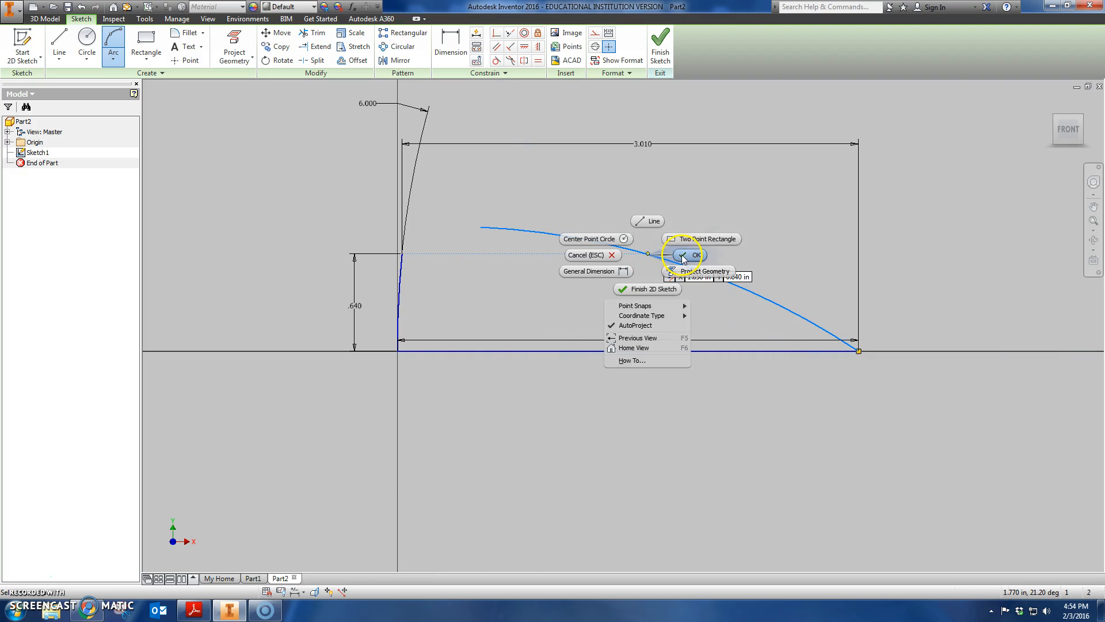
{"action": "left_click", "coordinate": [693, 255]}
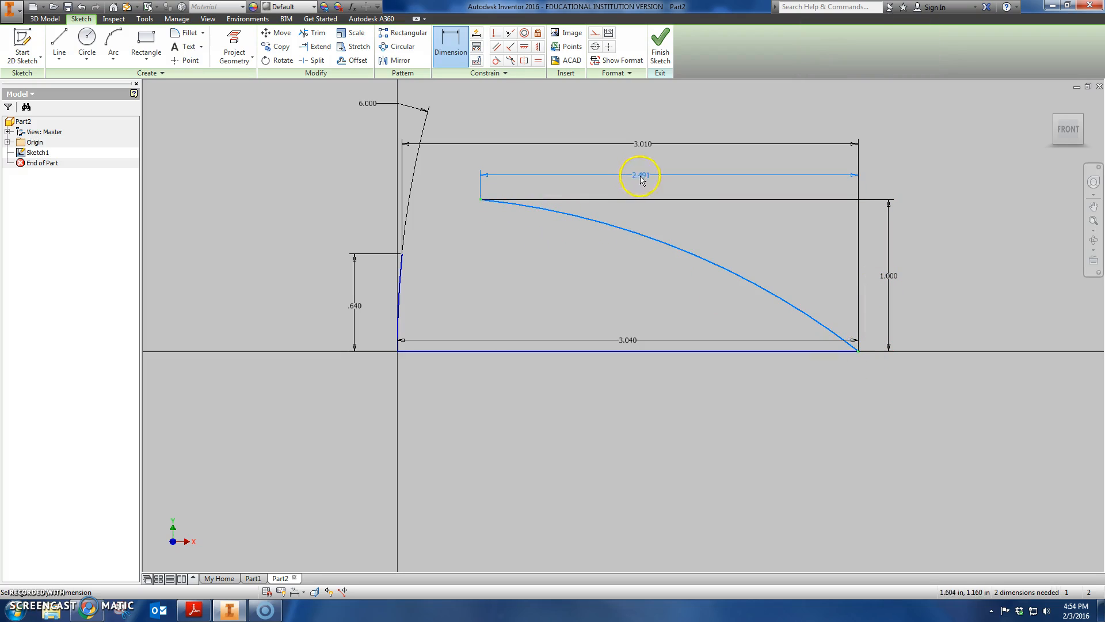
Step: Change the top arc's span dimension to 2.55 and give it a 6.000 radius
{"action": "double_click", "coordinate": [640, 175]}
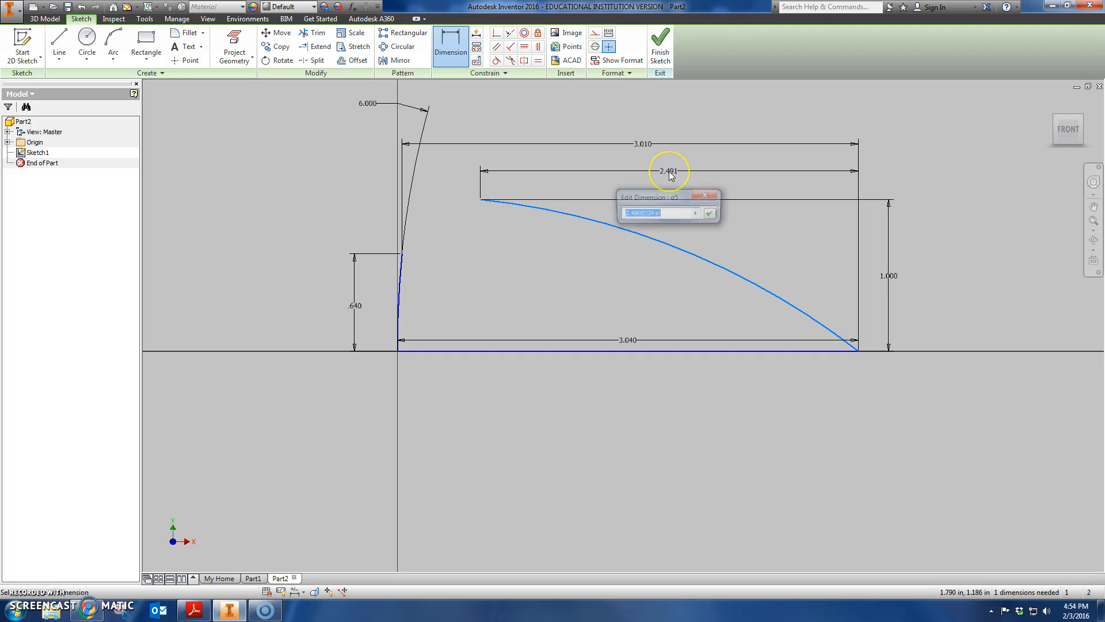
{"action": "type", "text": "2.55"}
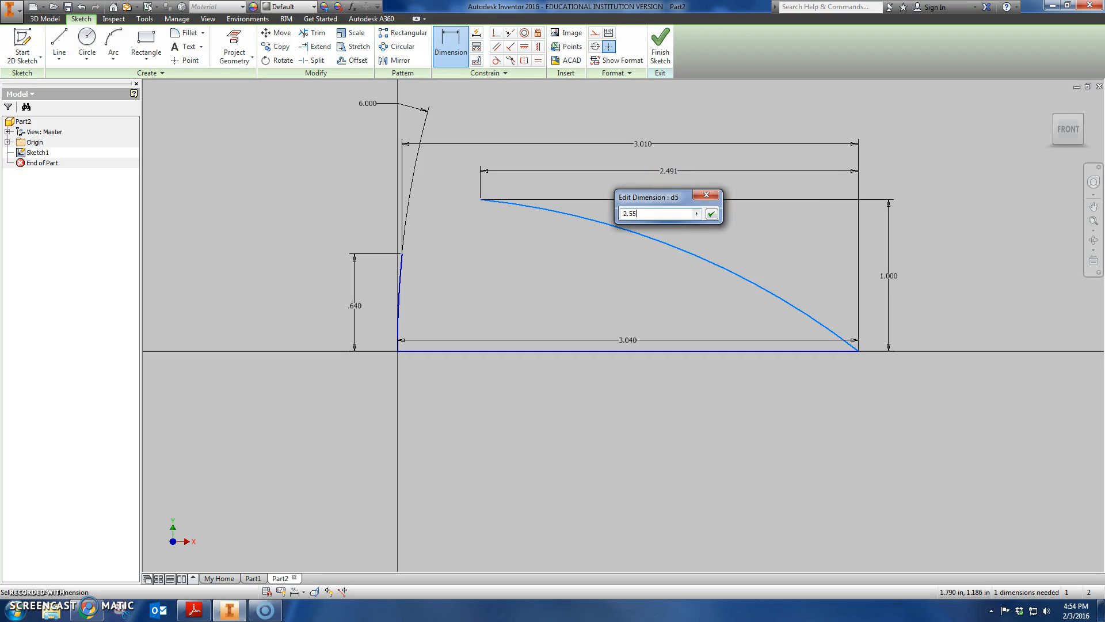
{"action": "left_click", "coordinate": [711, 213]}
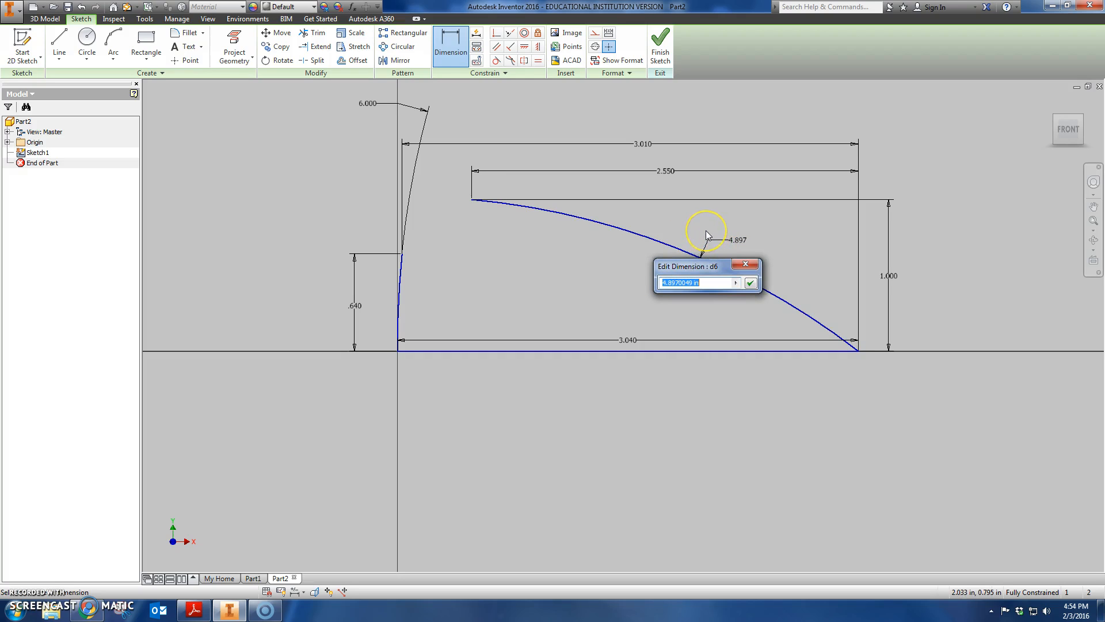
{"action": "type", "text": "6"}
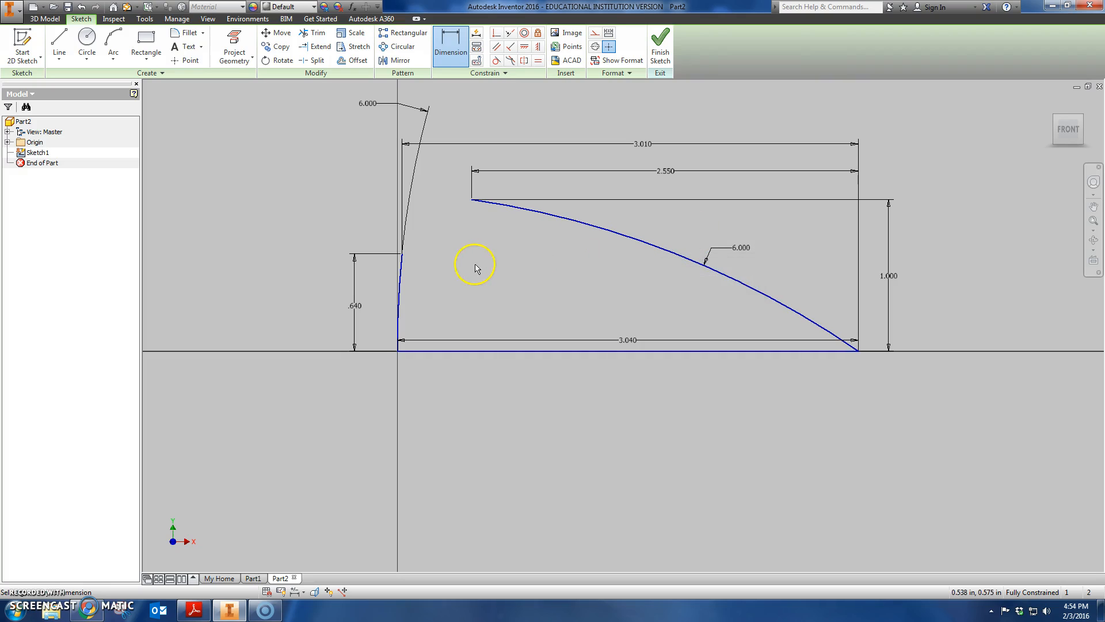
{"action": "mouse_move", "coordinate": [1040, 547]}
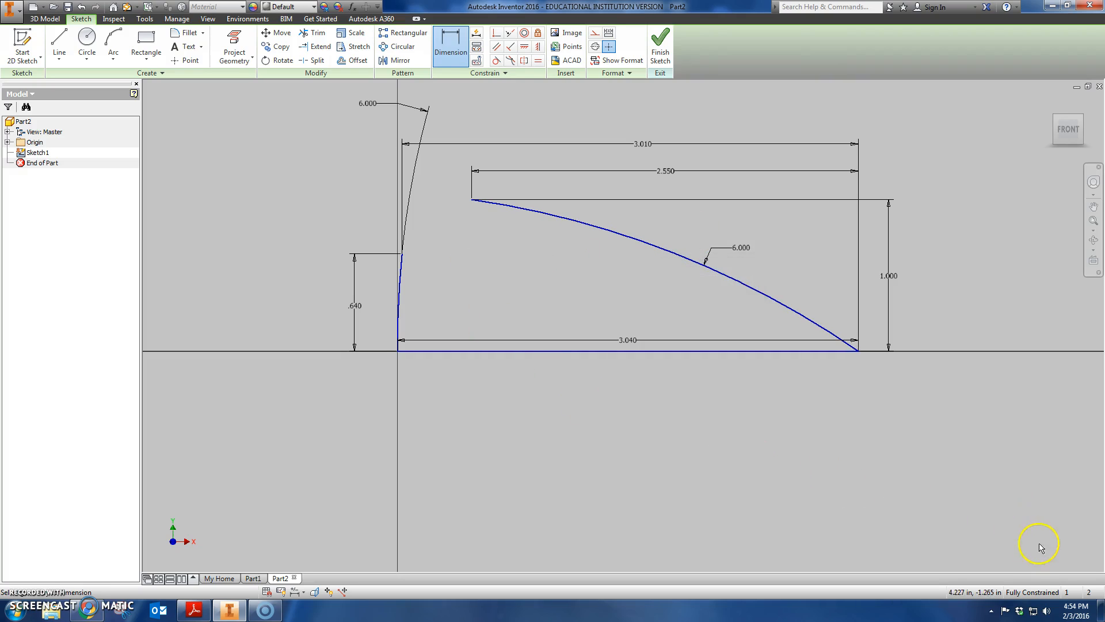
{"action": "mouse_move", "coordinate": [664, 426]}
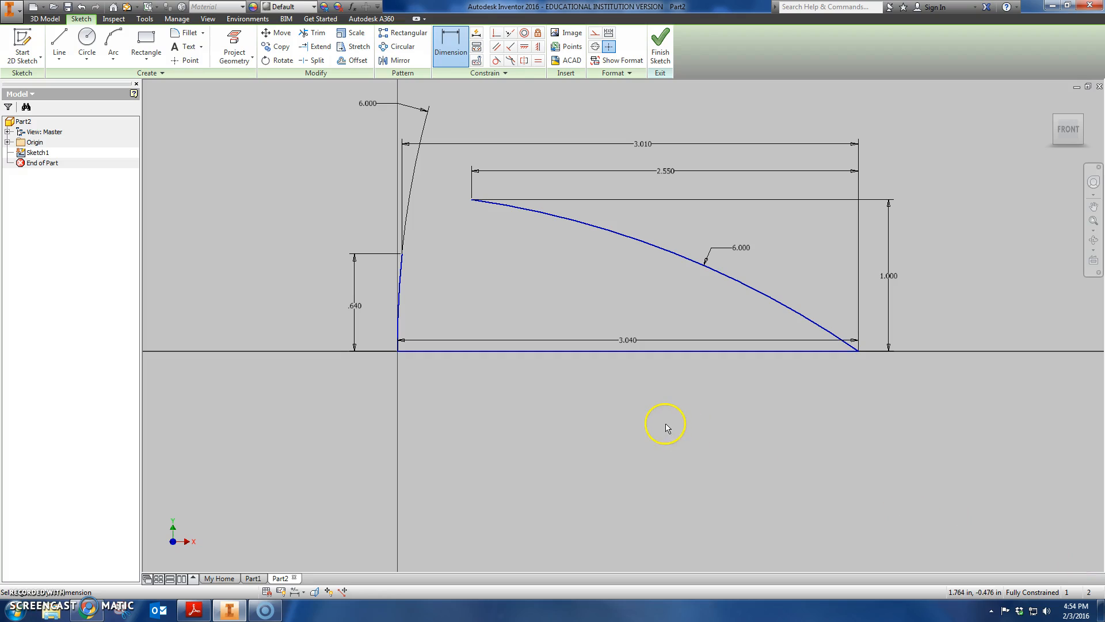
{"action": "mouse_move", "coordinate": [472, 201]}
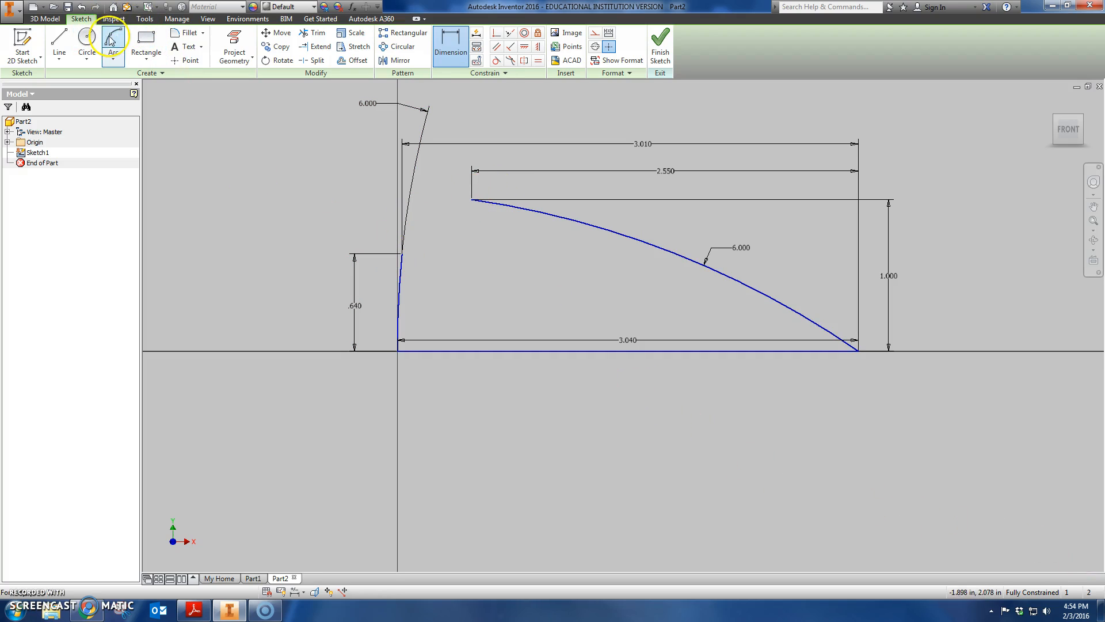
Step: Add a tangent arc of radius 0.4 between the left curve and top arc
{"action": "left_click", "coordinate": [113, 43]}
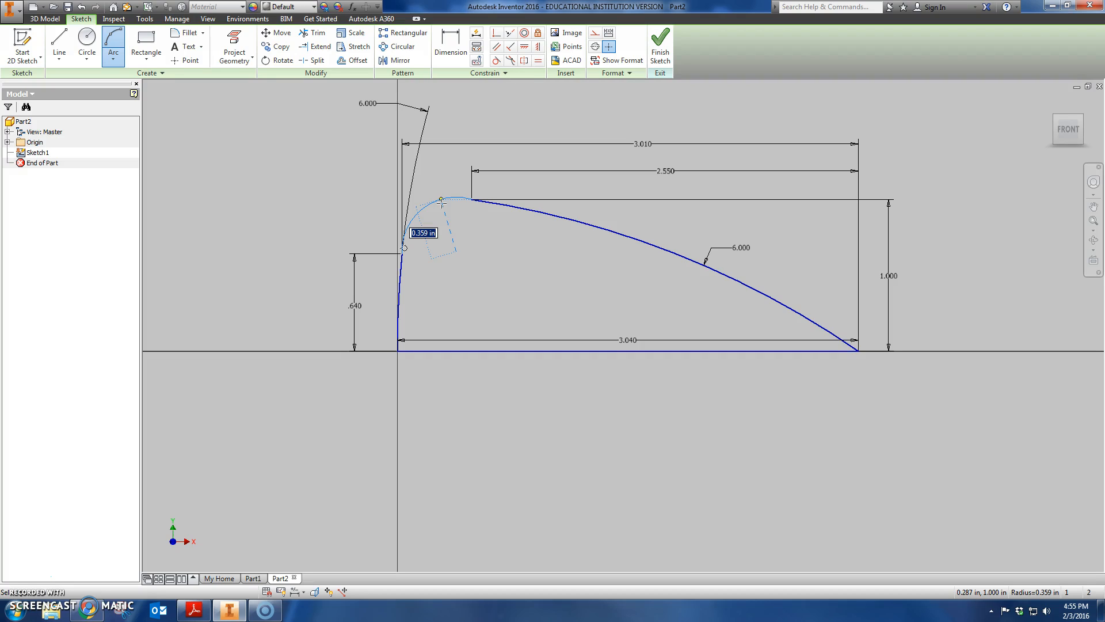
{"action": "type", "text": ".4"}
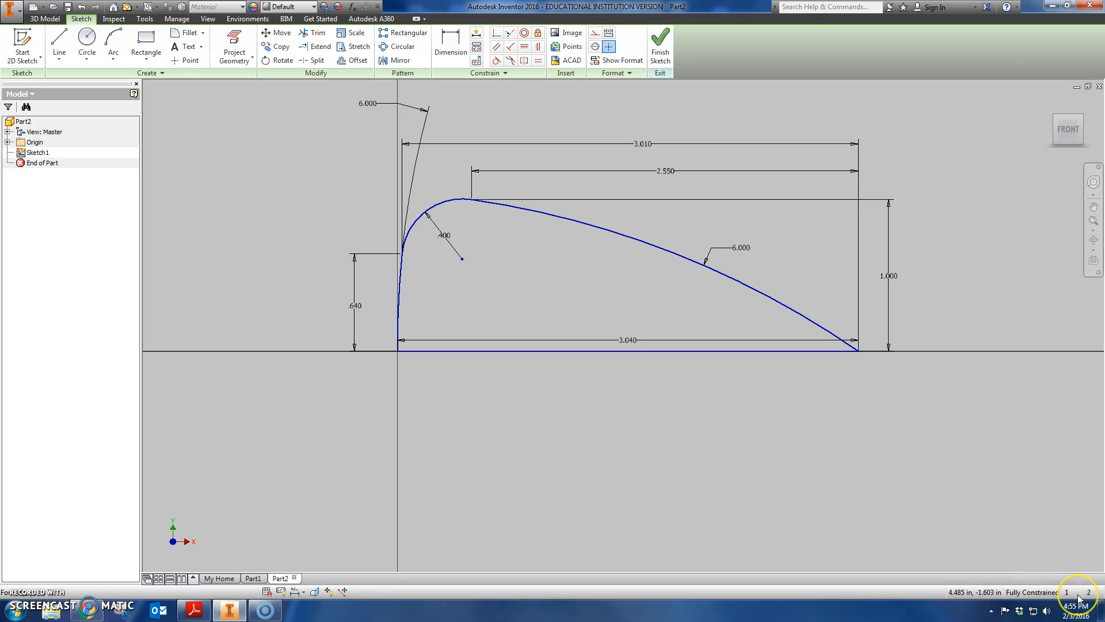
{"action": "mouse_move", "coordinate": [1085, 599]}
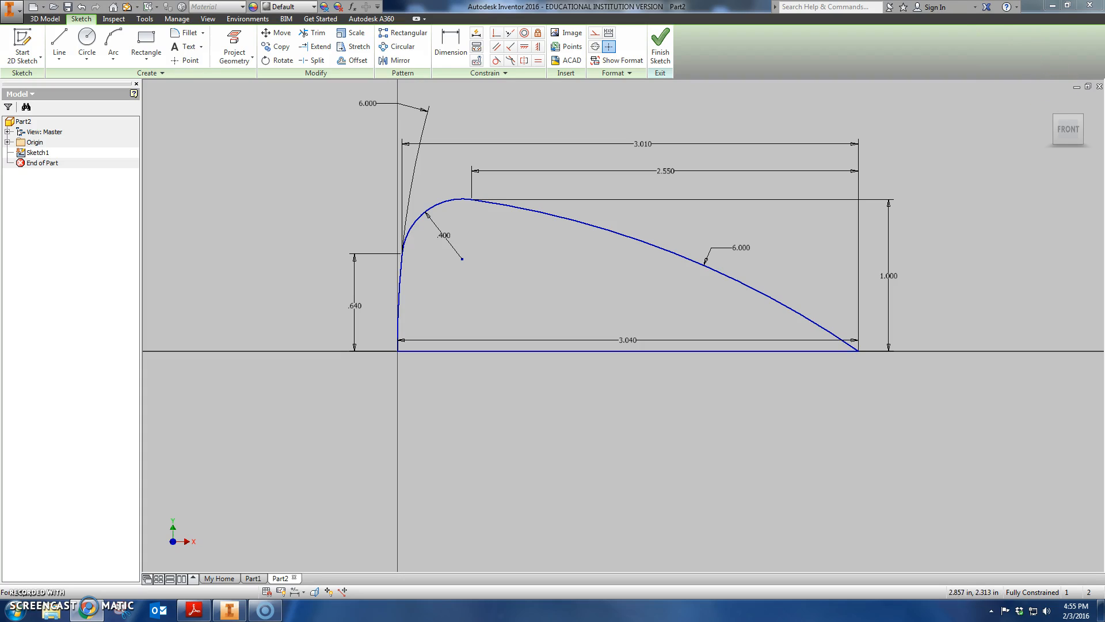
{"action": "mouse_move", "coordinate": [661, 44]}
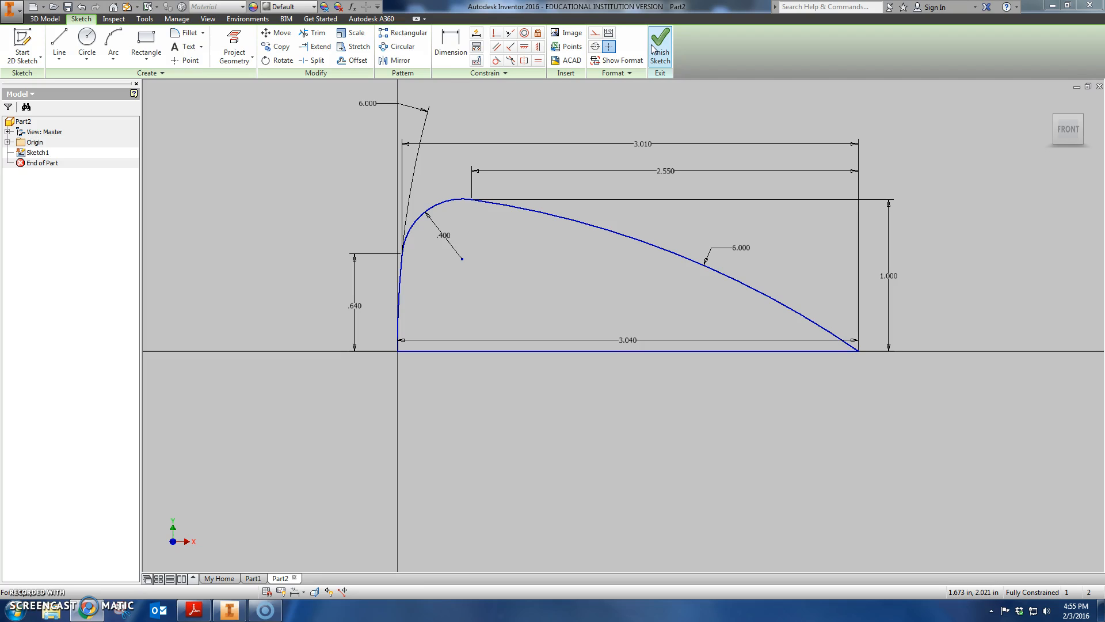
Step: Exit Sketch1 with Finish Sketch to return to the 3D model
{"action": "left_click", "coordinate": [660, 43]}
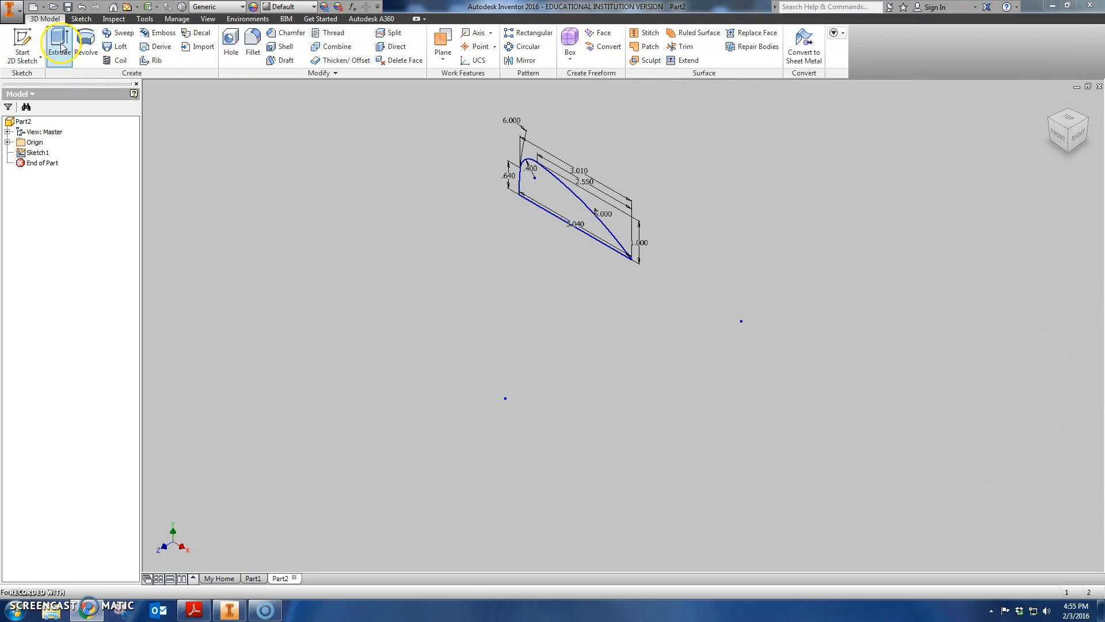
Step: Extrude the profile 2.55 in the flipped direction into Extrusion1
{"action": "left_click", "coordinate": [59, 46]}
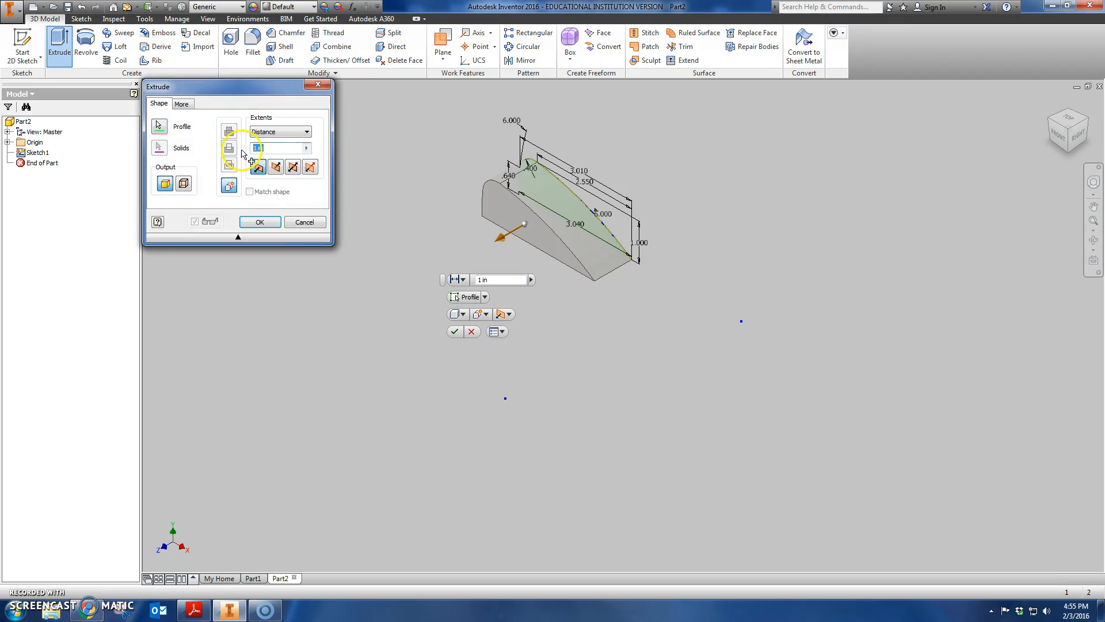
{"action": "type", "text": "2.55"}
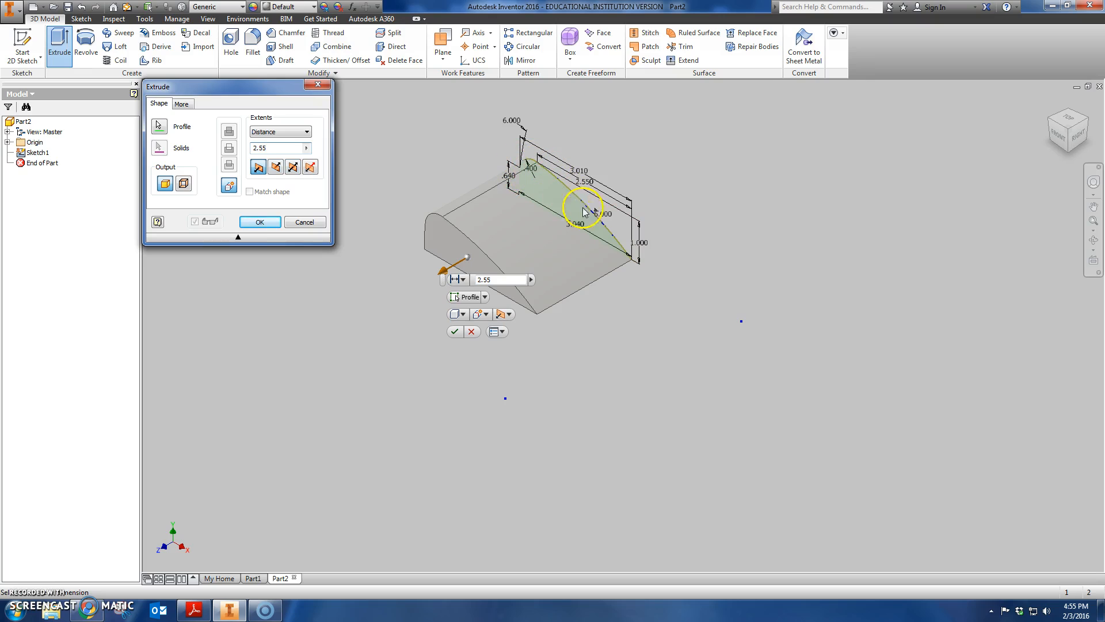
{"action": "left_click", "coordinate": [276, 167]}
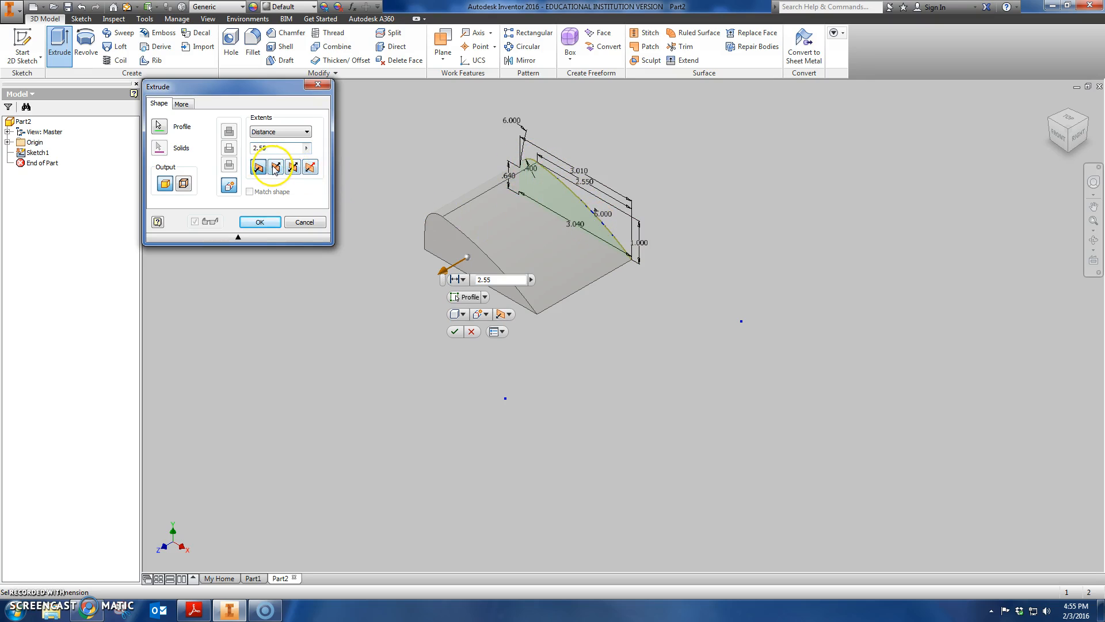
{"action": "left_click", "coordinate": [276, 167]}
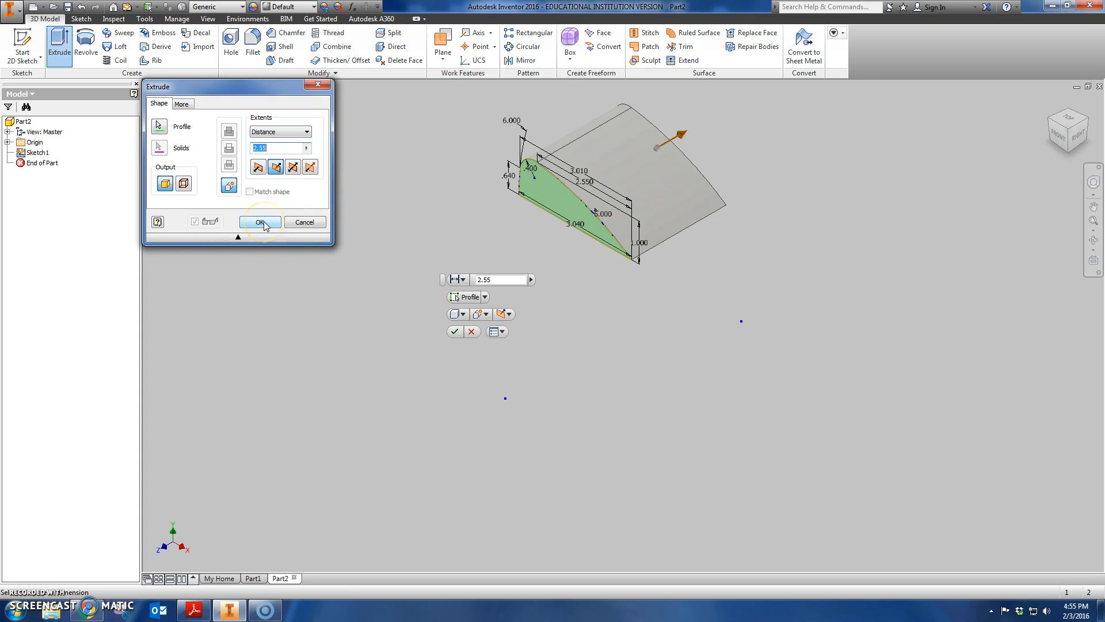
{"action": "left_click", "coordinate": [260, 222]}
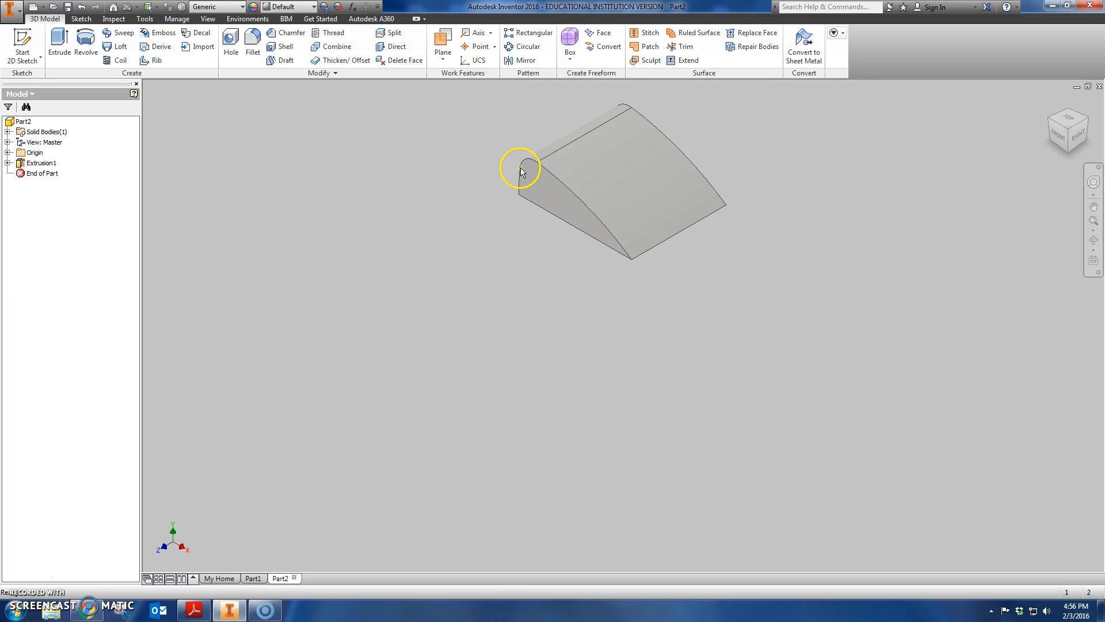
Step: Select the small rounded front edge, then expand Extrusion1 to show Sketch1
{"action": "left_click", "coordinate": [521, 178]}
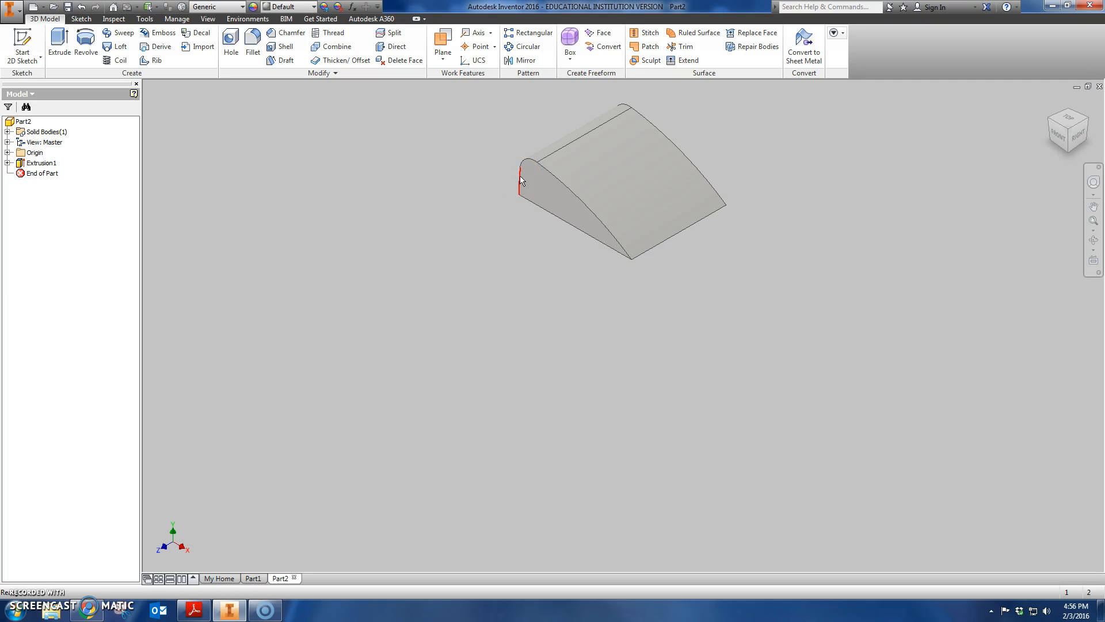
{"action": "left_click", "coordinate": [542, 173]}
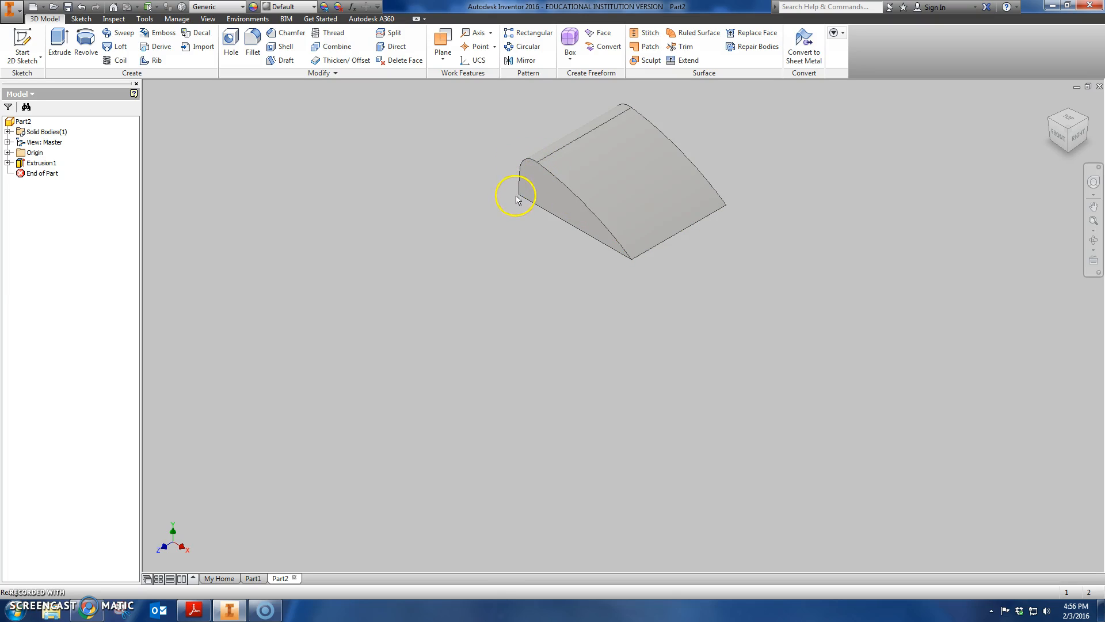
{"action": "mouse_move", "coordinate": [314, 216]}
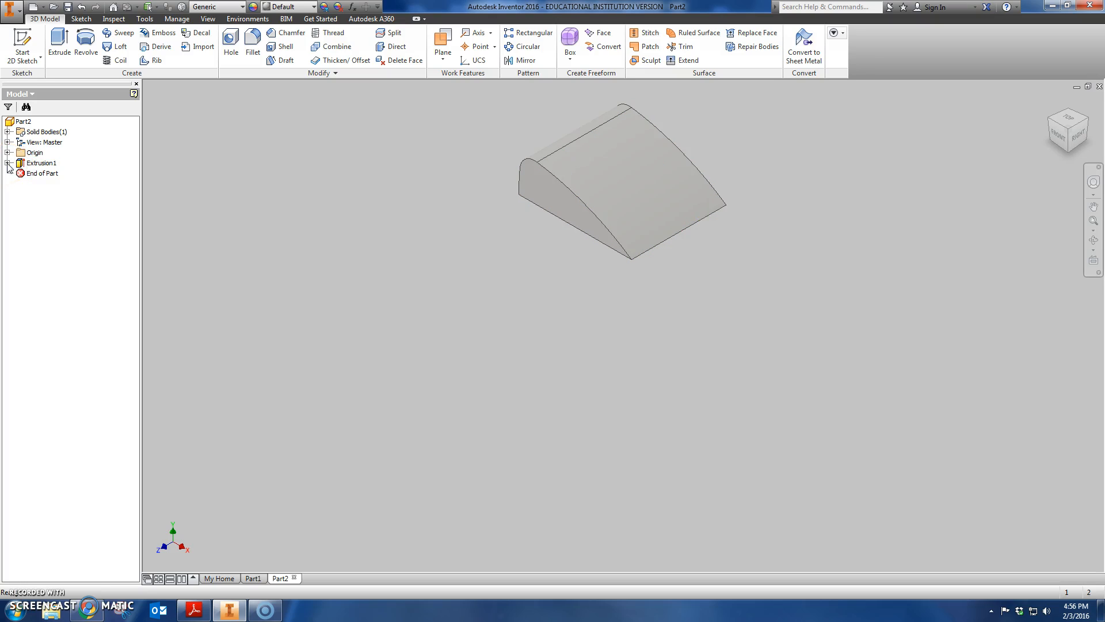
{"action": "left_click", "coordinate": [9, 163]}
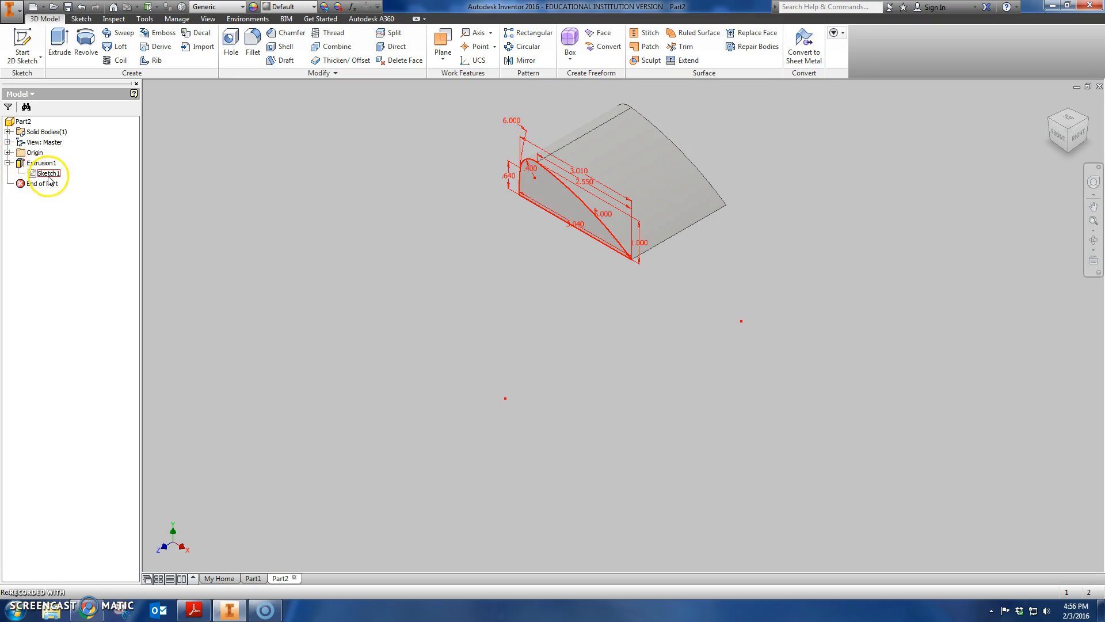
Step: Re-edit Sketch1, replacing the top arc's 2.510 span dimension with a tangent constraint until fully constrained
{"action": "double_click", "coordinate": [46, 174]}
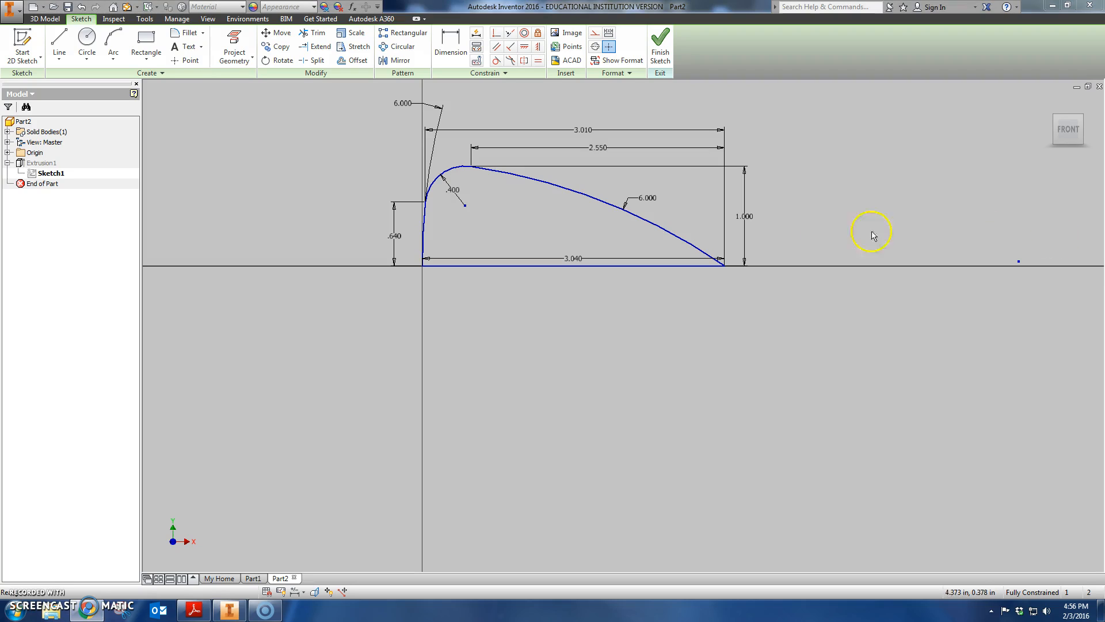
{"action": "mouse_move", "coordinate": [791, 216]}
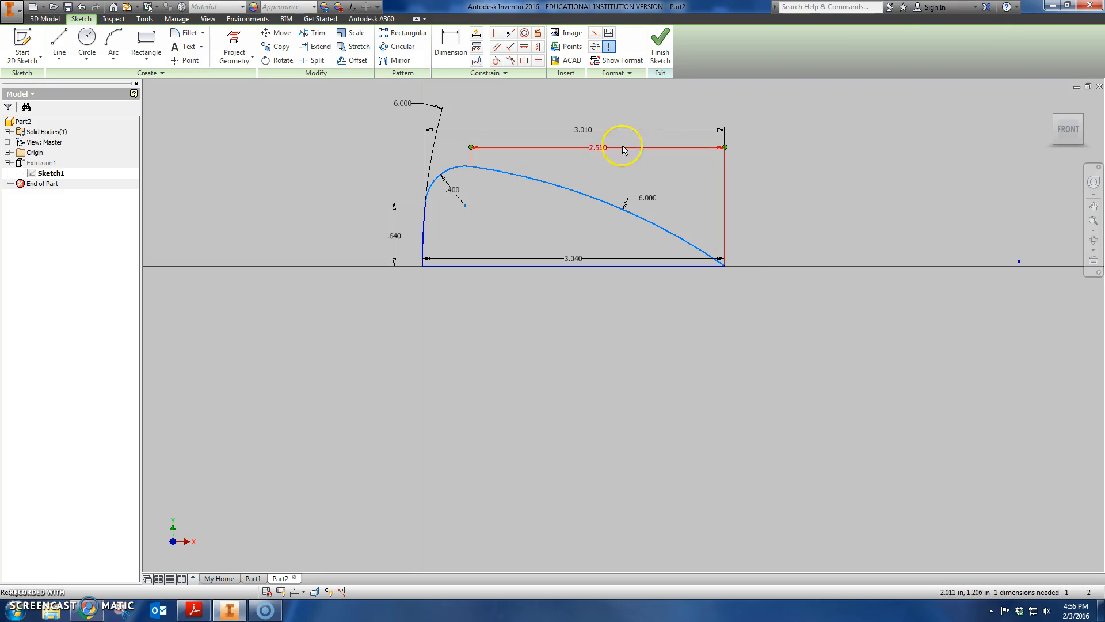
{"action": "right_click", "coordinate": [597, 148]}
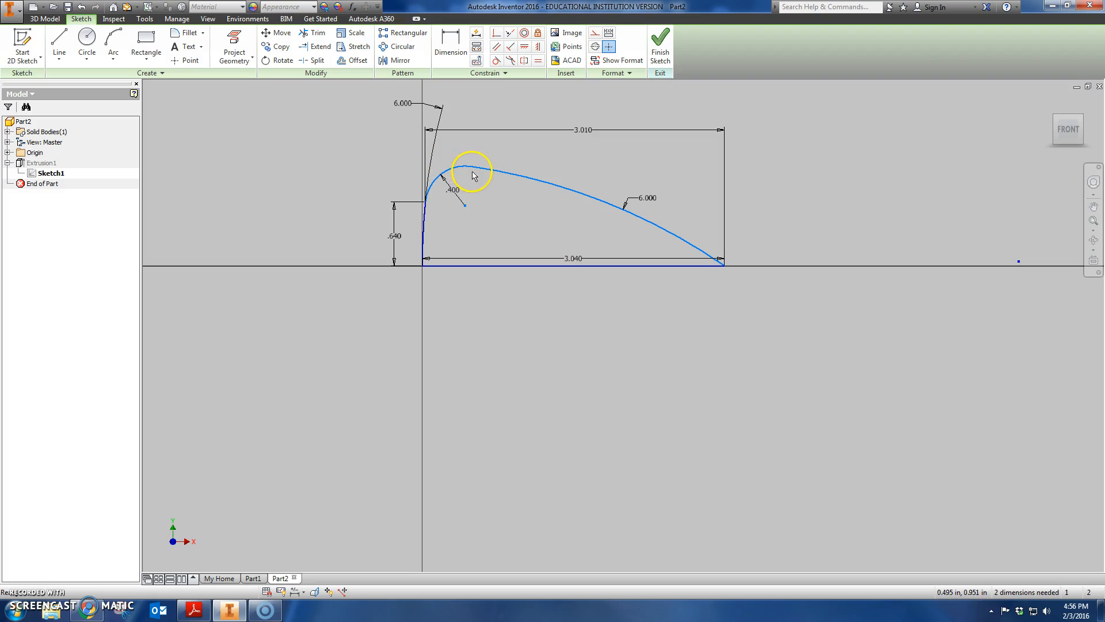
{"action": "mouse_move", "coordinate": [472, 192]}
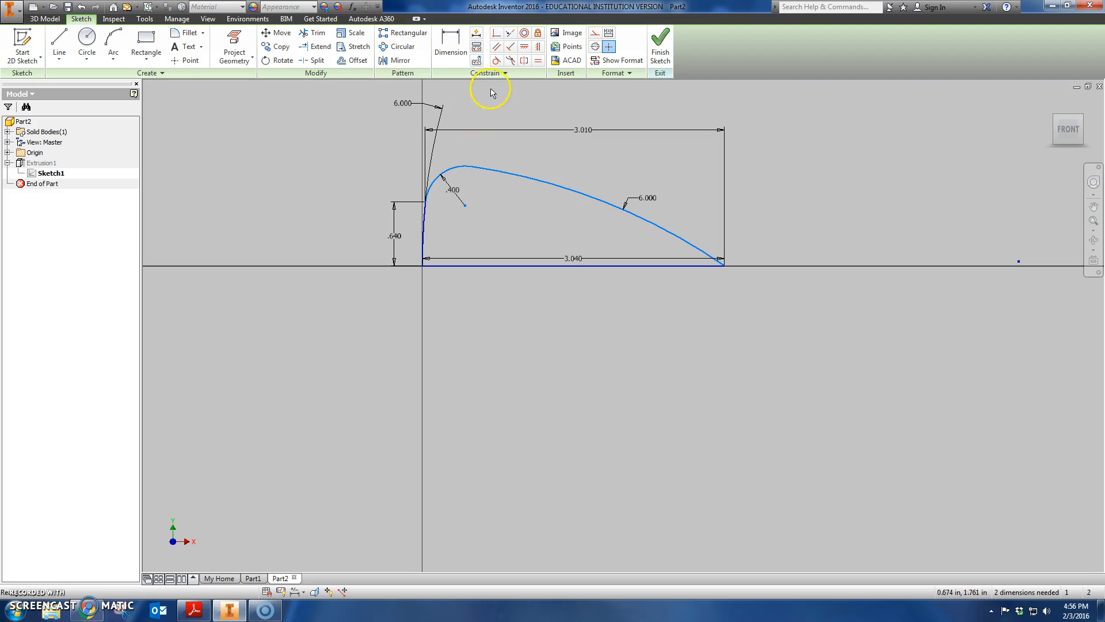
{"action": "mouse_move", "coordinate": [496, 47]}
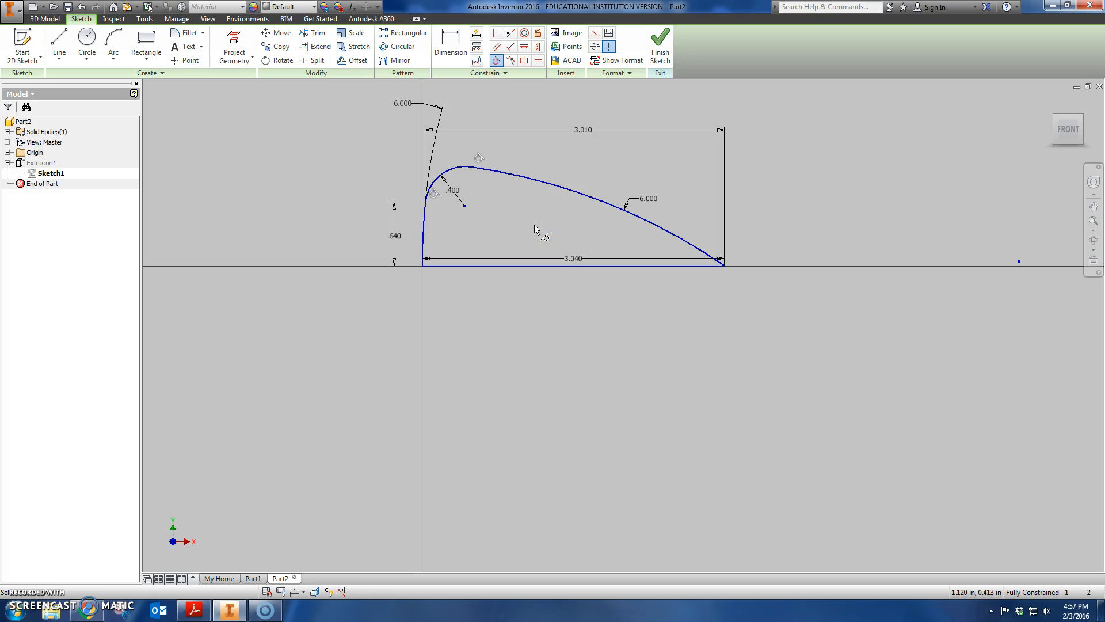
{"action": "right_click", "coordinate": [537, 229]}
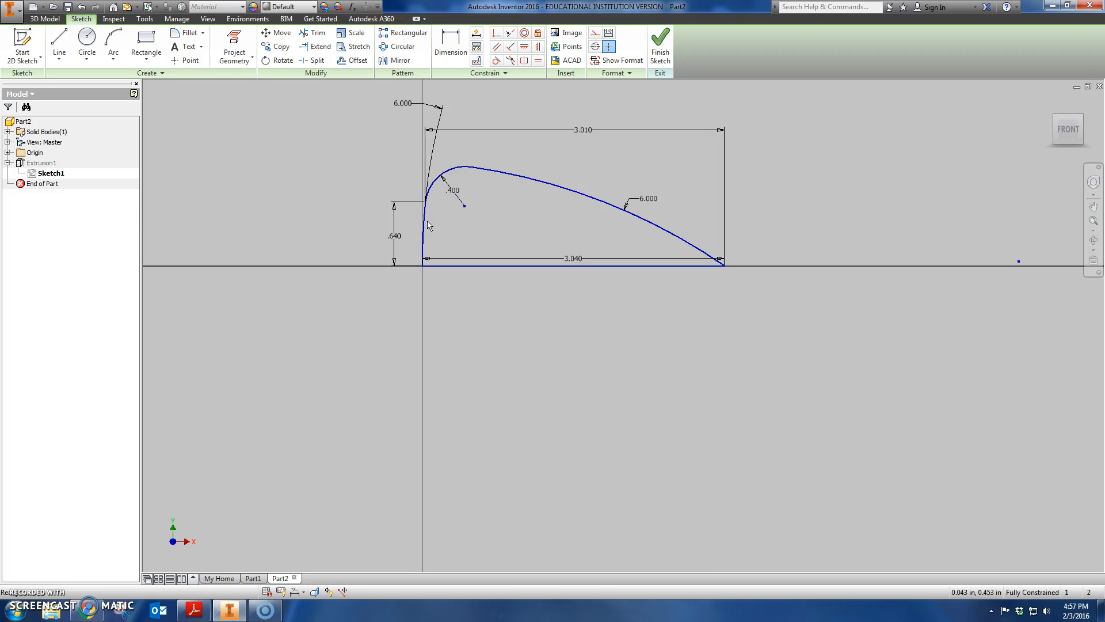
{"action": "mouse_move", "coordinate": [661, 46]}
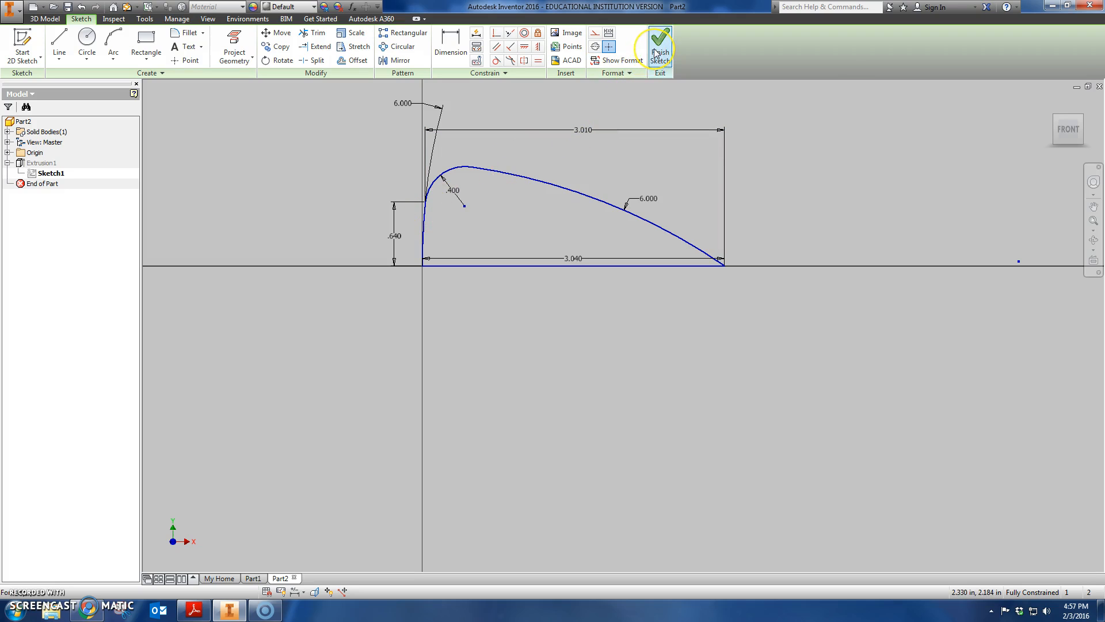
{"action": "left_click", "coordinate": [660, 43]}
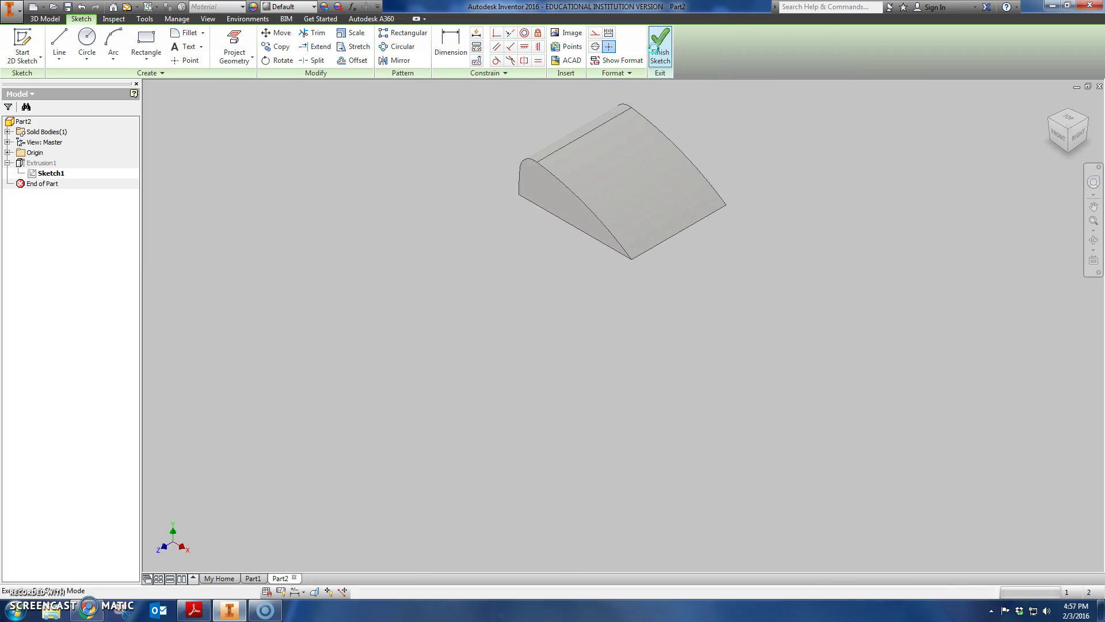
{"action": "left_click", "coordinate": [660, 43]}
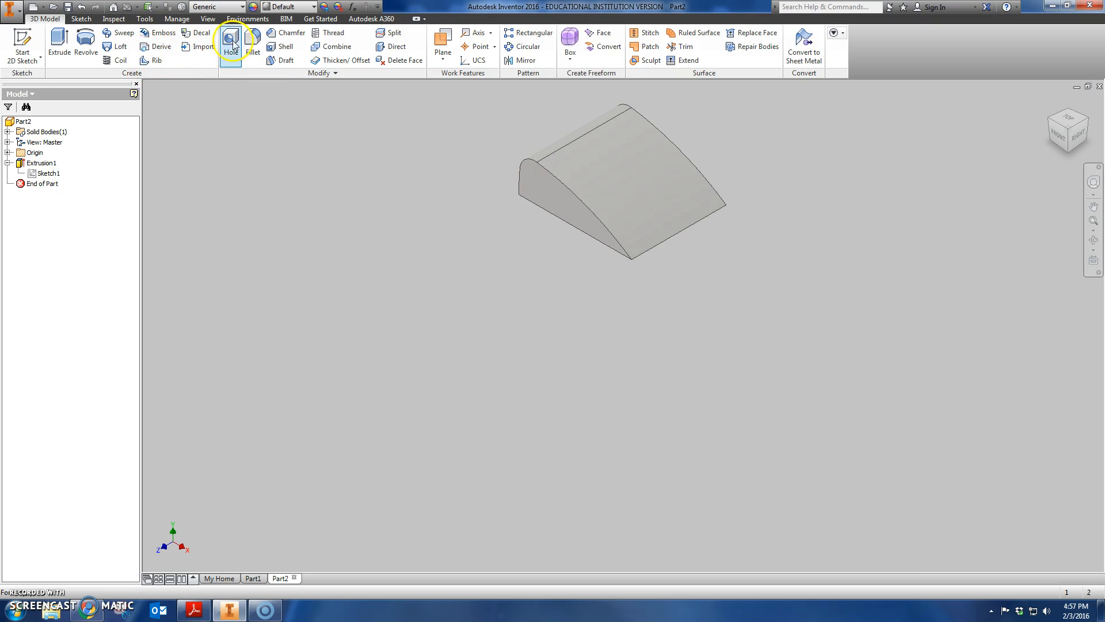
Step: Add Fillet1 with 0.5 in radius to the six curved edges of the extrusion
{"action": "left_click", "coordinate": [253, 43]}
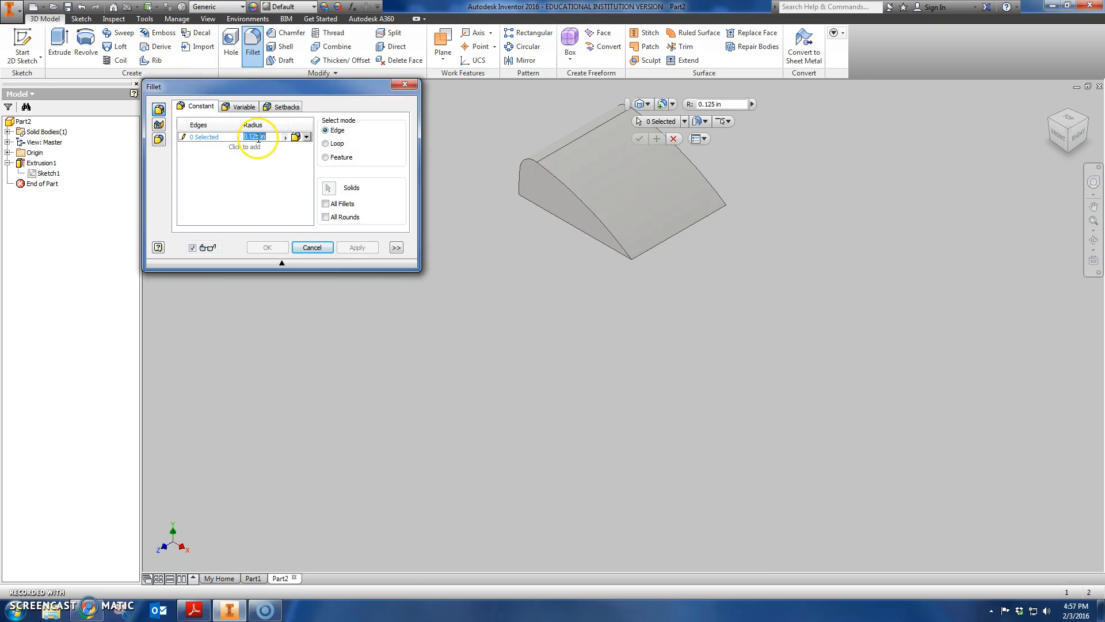
{"action": "type", "text": ".5"}
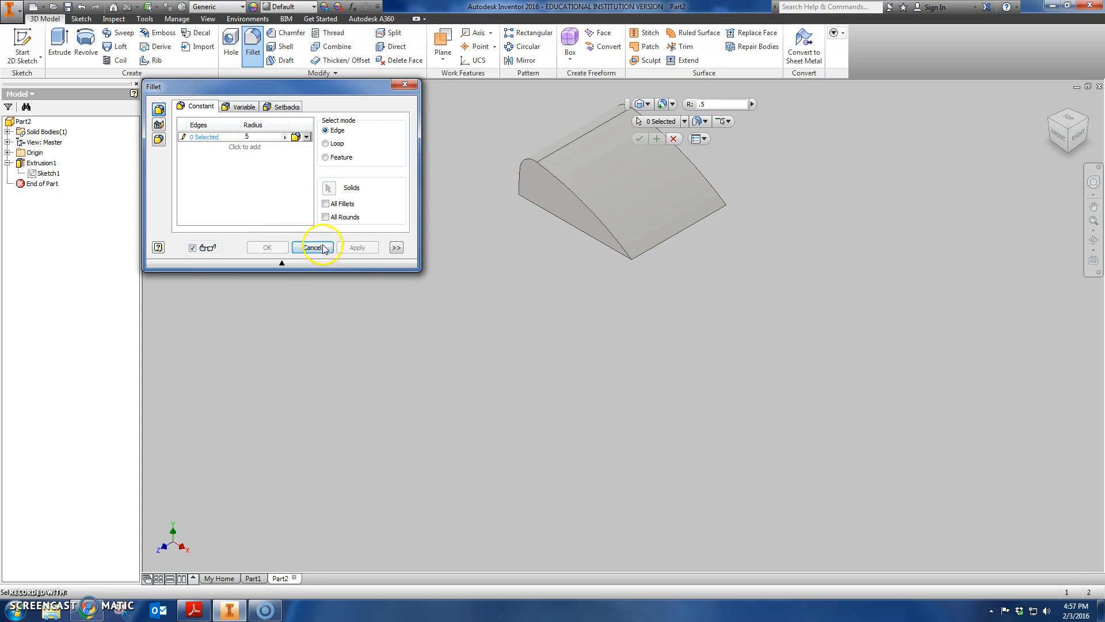
{"action": "mouse_move", "coordinate": [524, 177]}
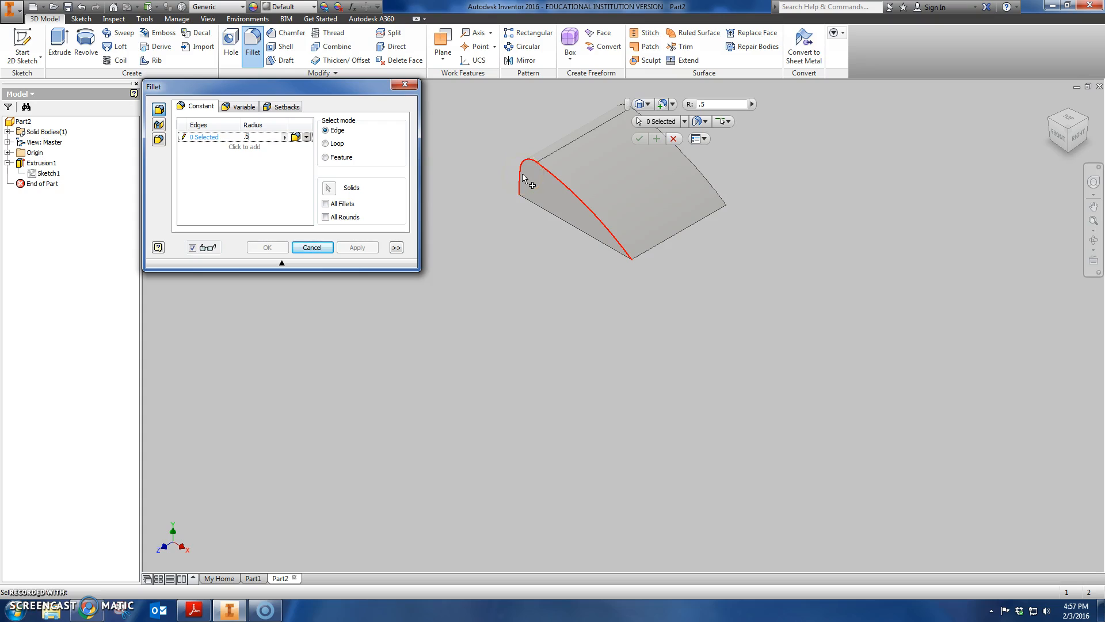
{"action": "left_click", "coordinate": [524, 179]}
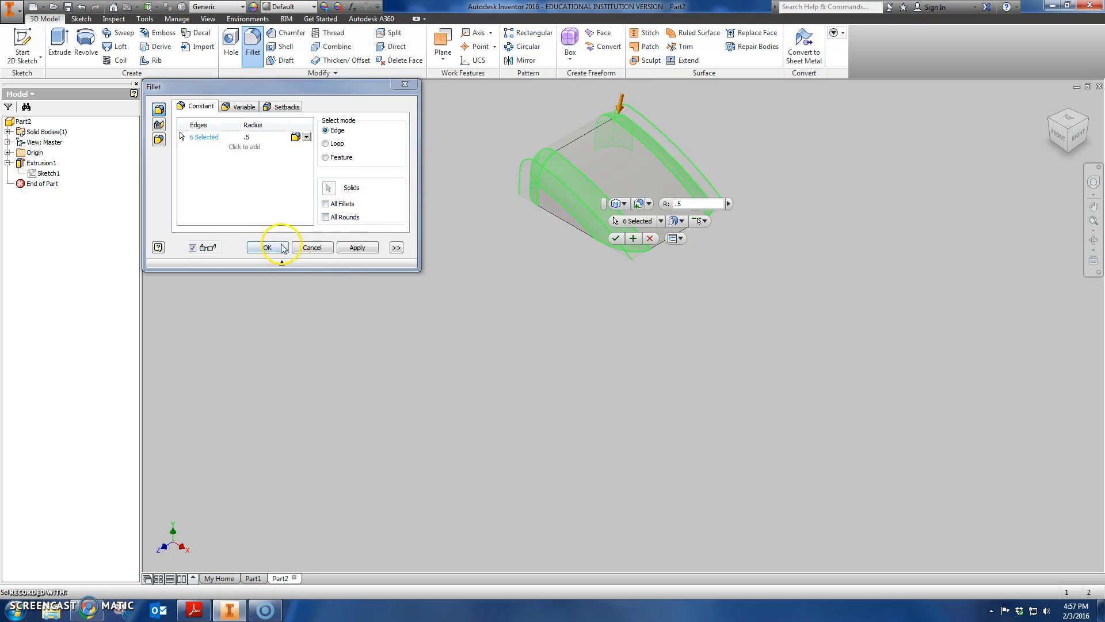
{"action": "left_click", "coordinate": [268, 247]}
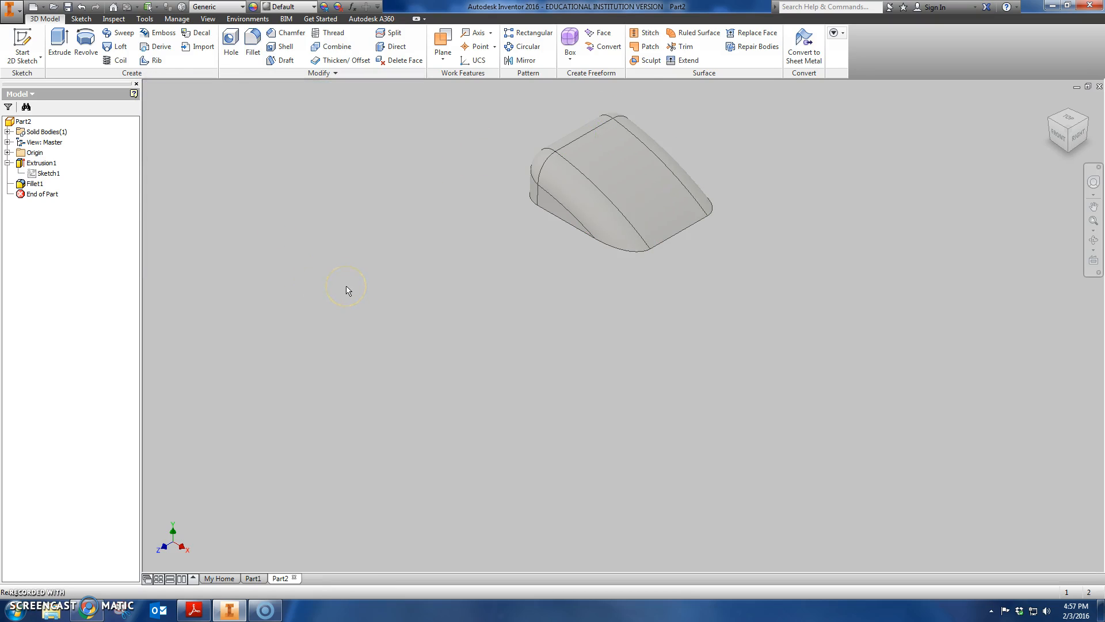
{"action": "mouse_move", "coordinate": [943, 172]}
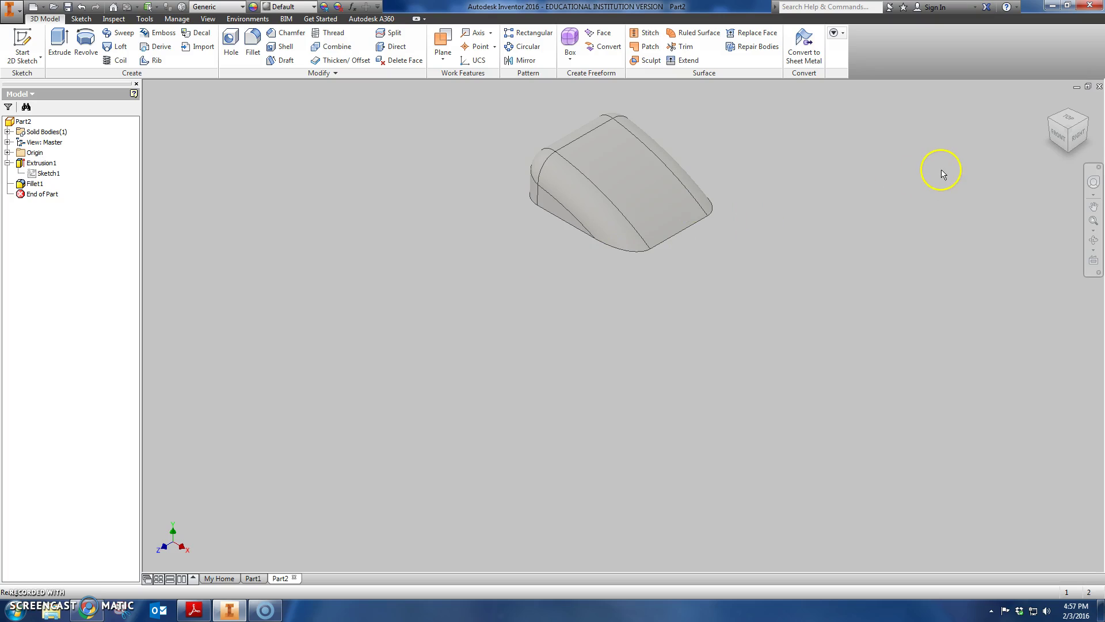
{"action": "mouse_move", "coordinate": [1069, 161]}
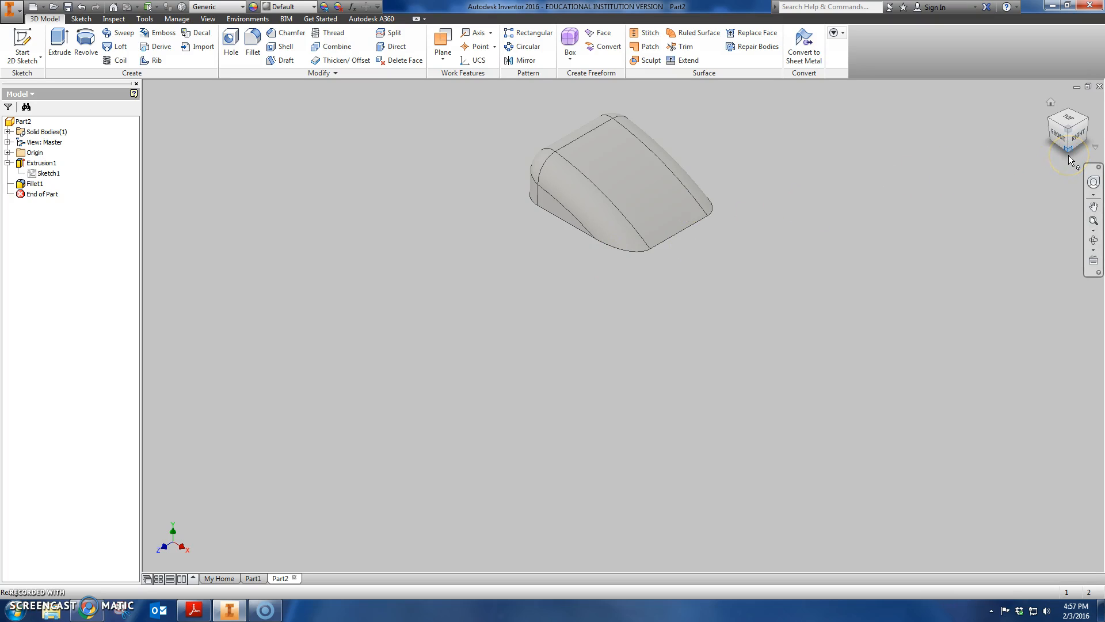
{"action": "mouse_move", "coordinate": [1073, 162]}
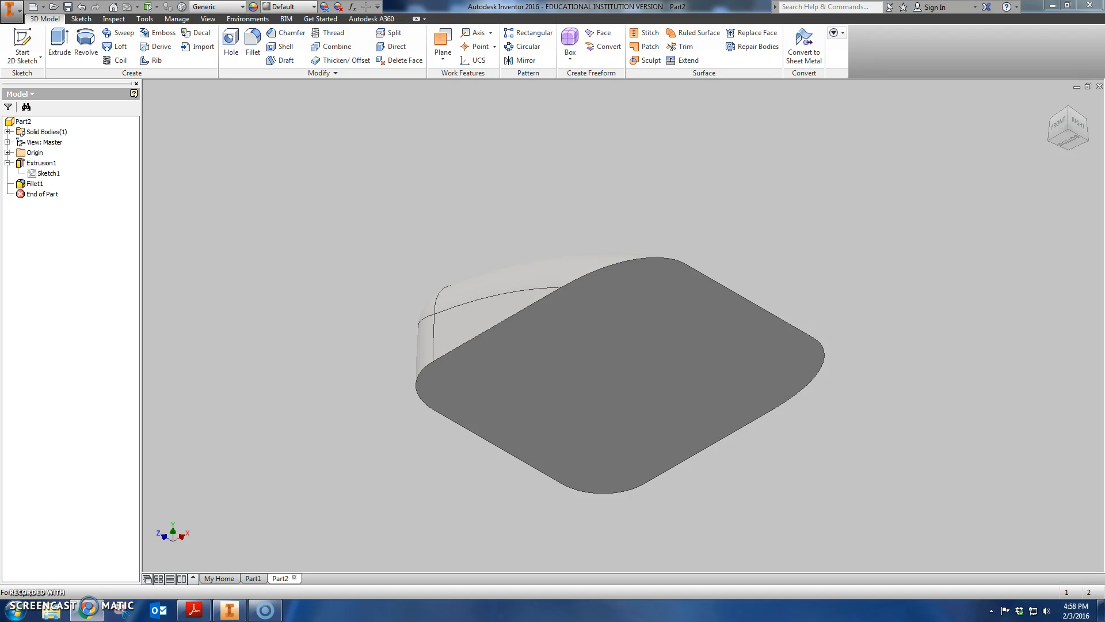
Step: Check the windshield dimension drawing in Adobe Reader, then return to the Inventor model
{"action": "left_click", "coordinate": [196, 609]}
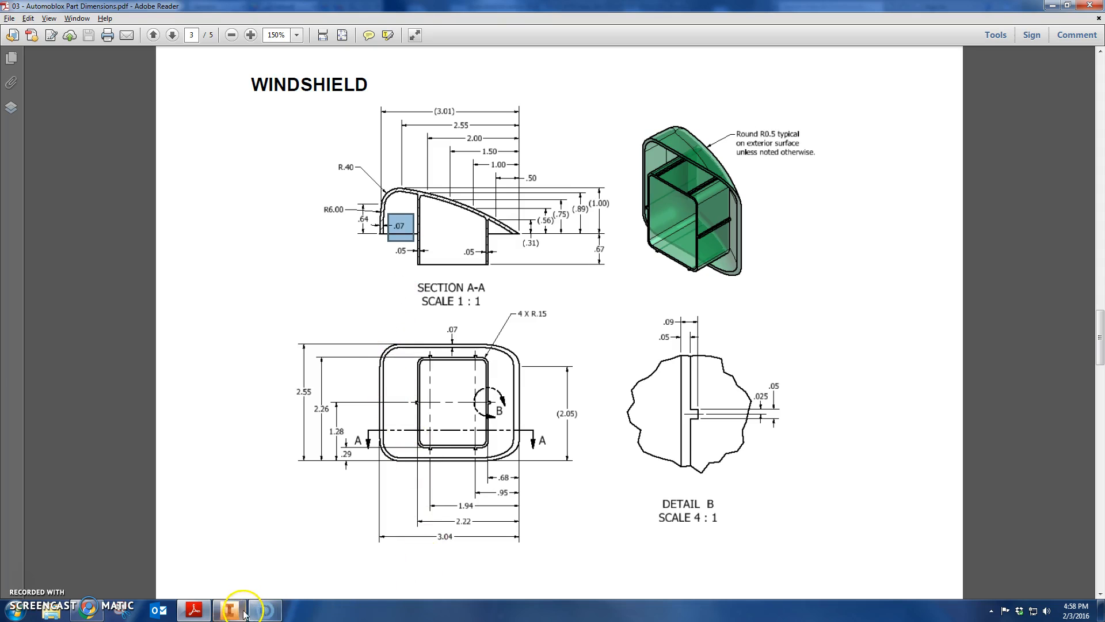
{"action": "left_click", "coordinate": [228, 610]}
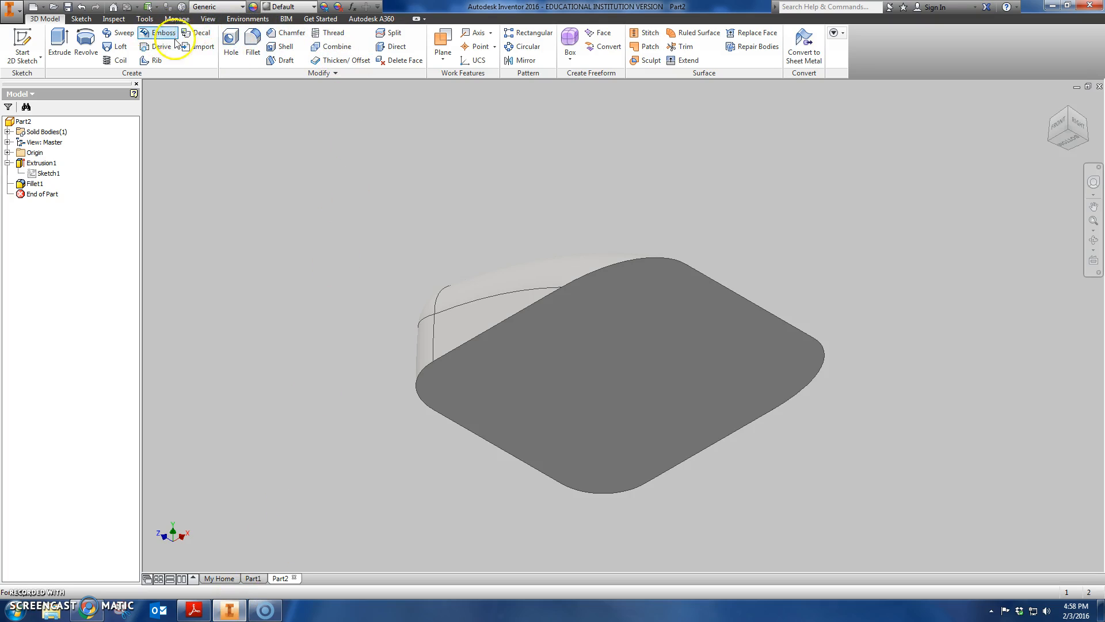
Step: Shell the filleted solid to 0.07 in walls, removing the flat bottom face
{"action": "left_click", "coordinate": [280, 46]}
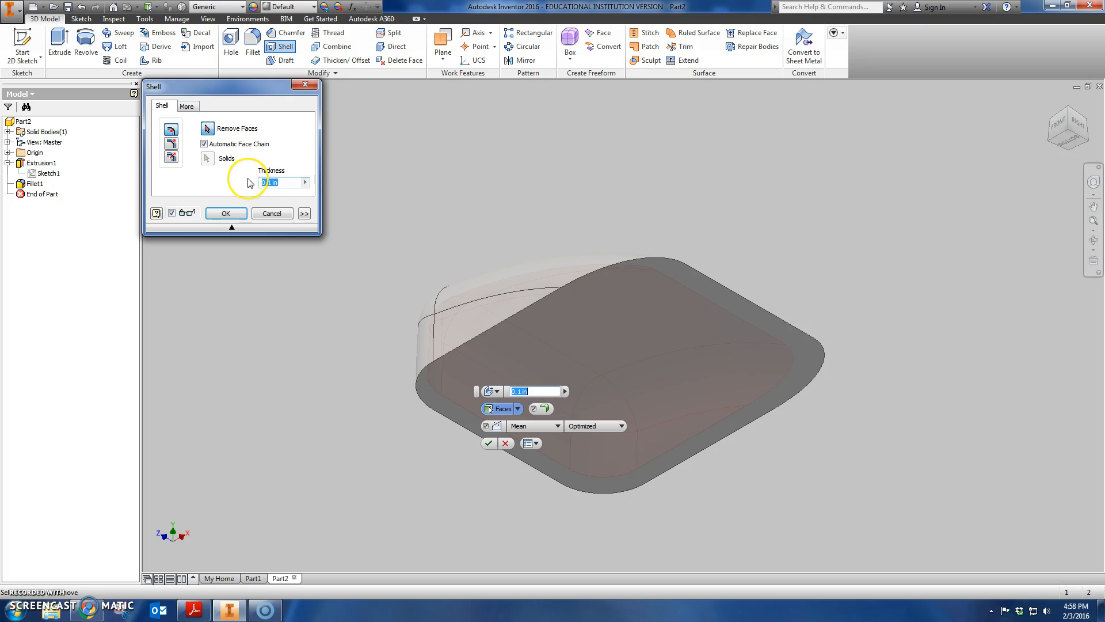
{"action": "type", "text": "07"}
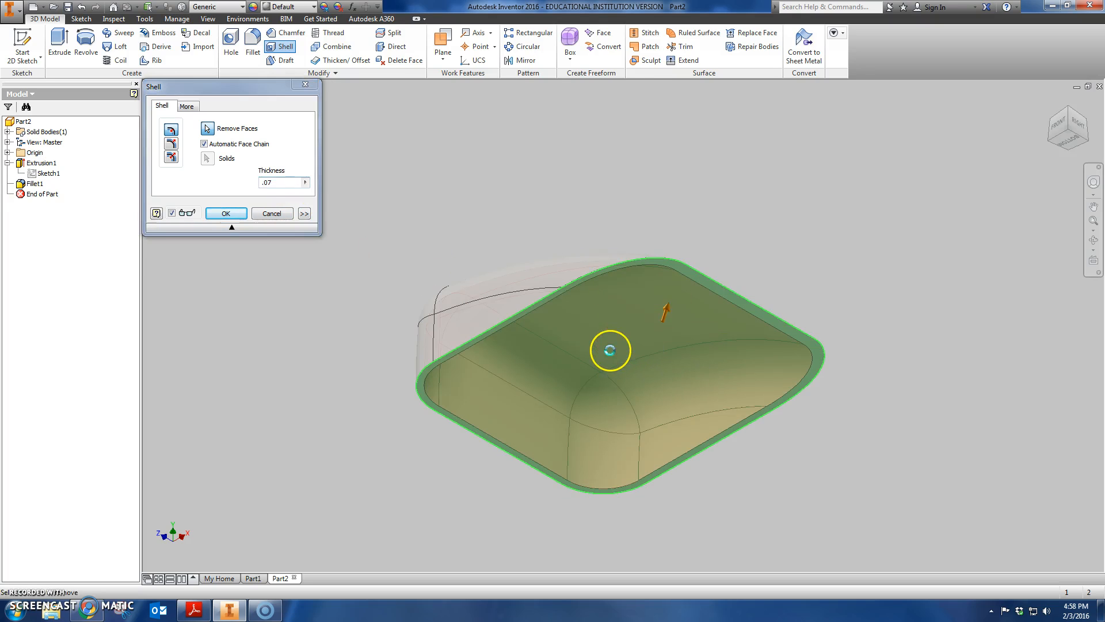
{"action": "left_click", "coordinate": [225, 213]}
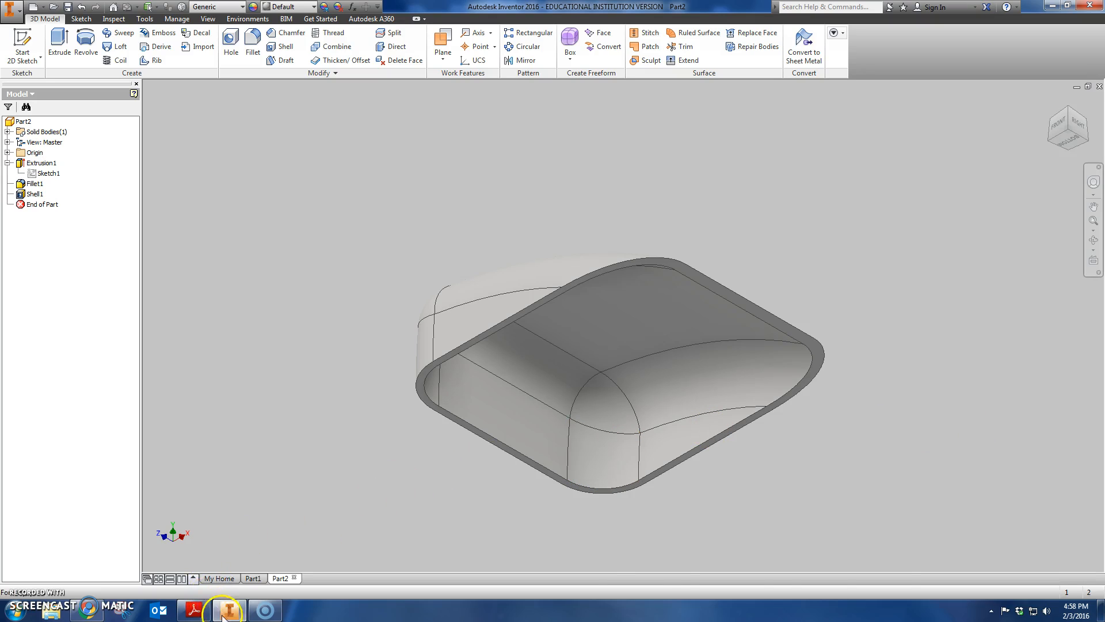
Step: Switch to Adobe Reader showing the WINDSHIELD drawing on page 3 of 5
{"action": "left_click", "coordinate": [200, 609]}
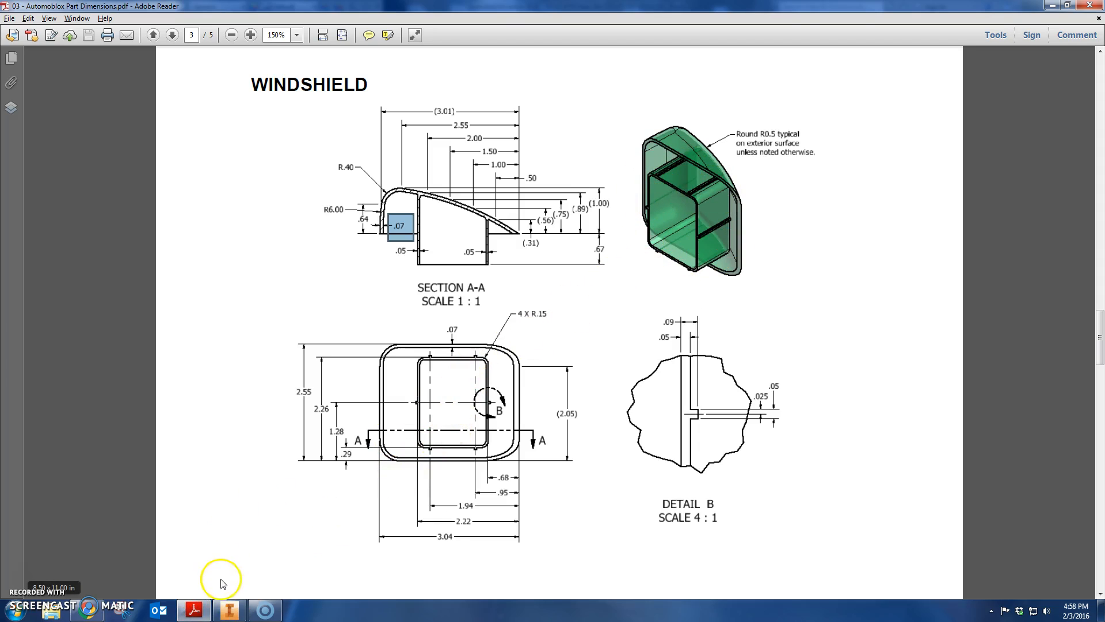
{"action": "mouse_move", "coordinate": [222, 600]}
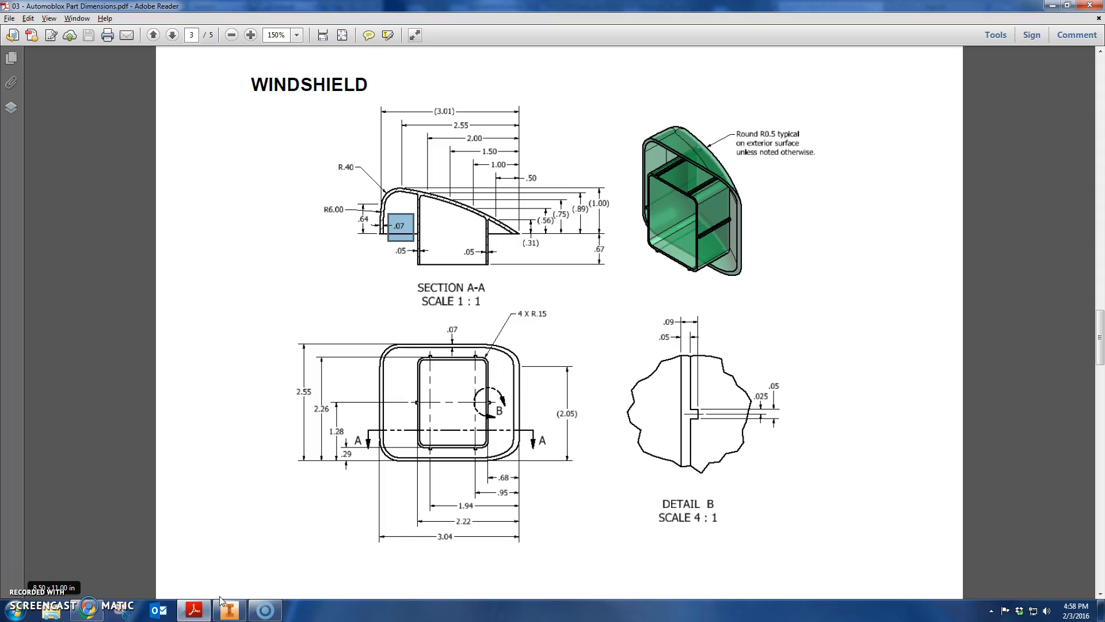